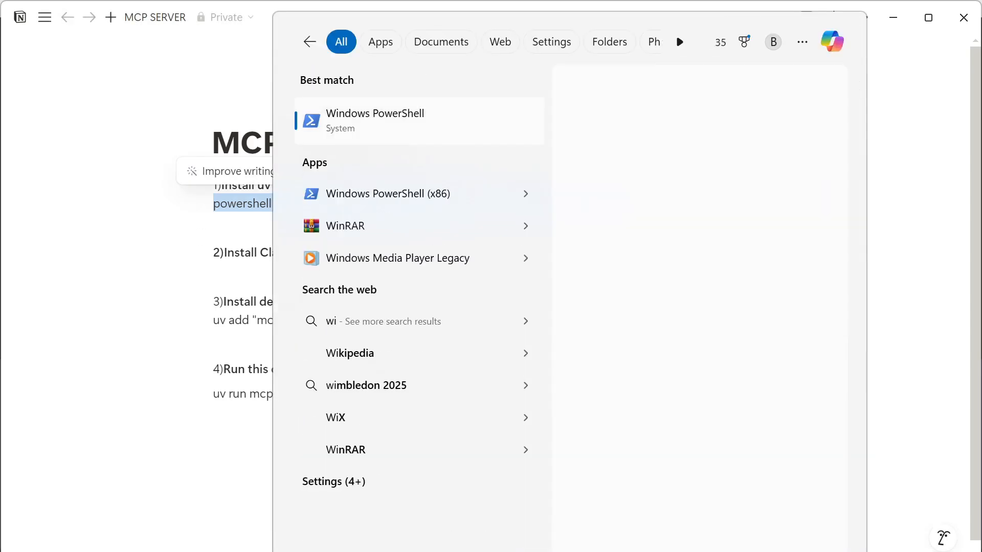
# Launch Windows PowerShell with the uv install command, then close the window
pyautogui.click(375, 121)
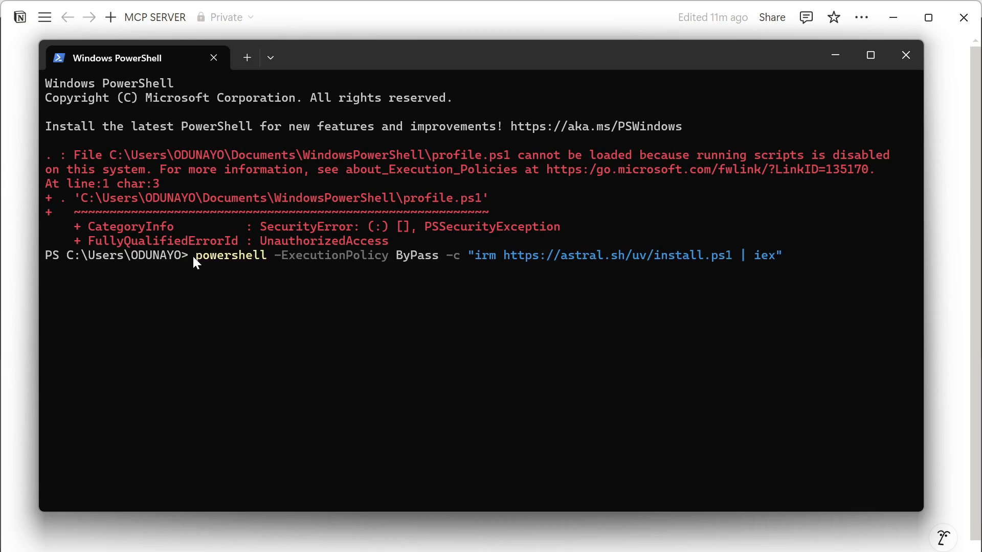
pyautogui.moveTo(422, 241)
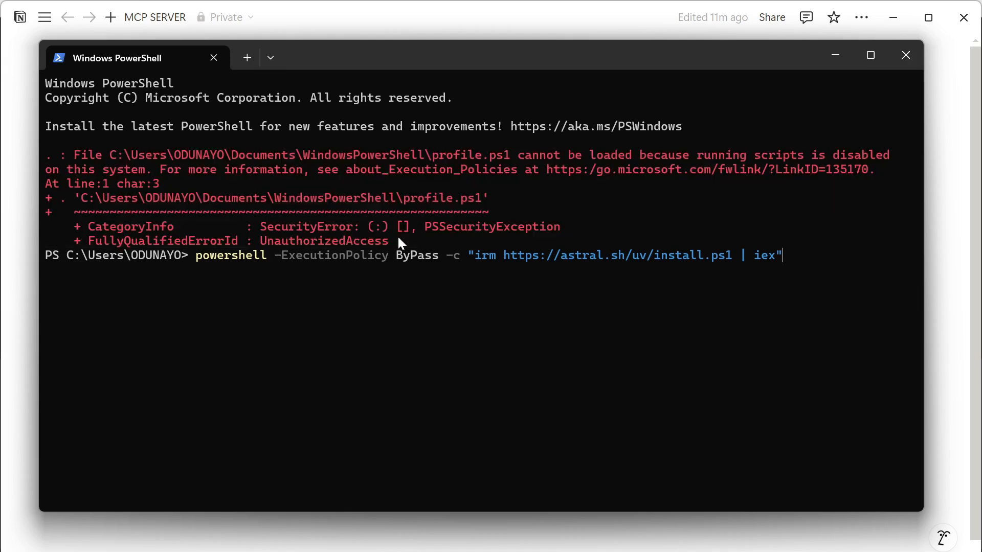
pyautogui.moveTo(807, 193)
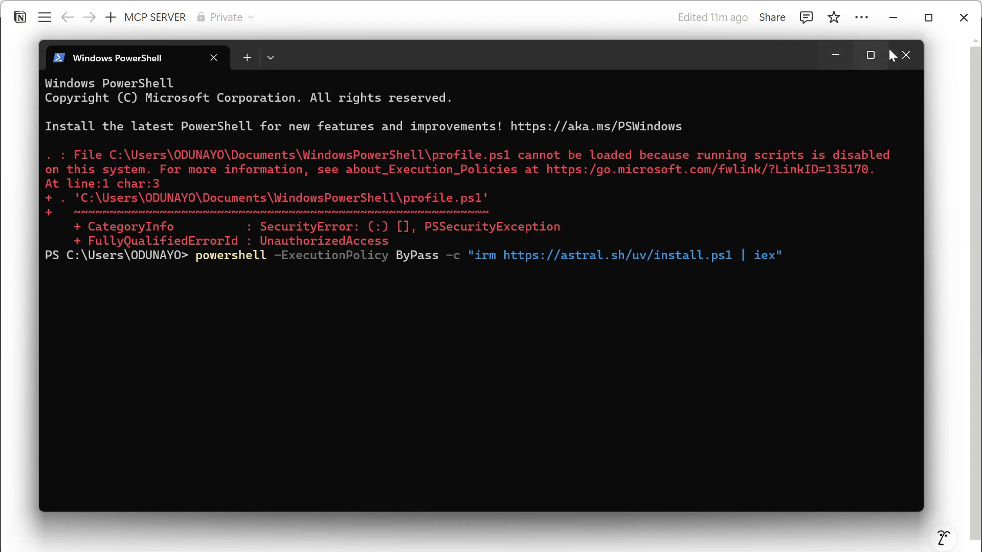
pyautogui.click(905, 55)
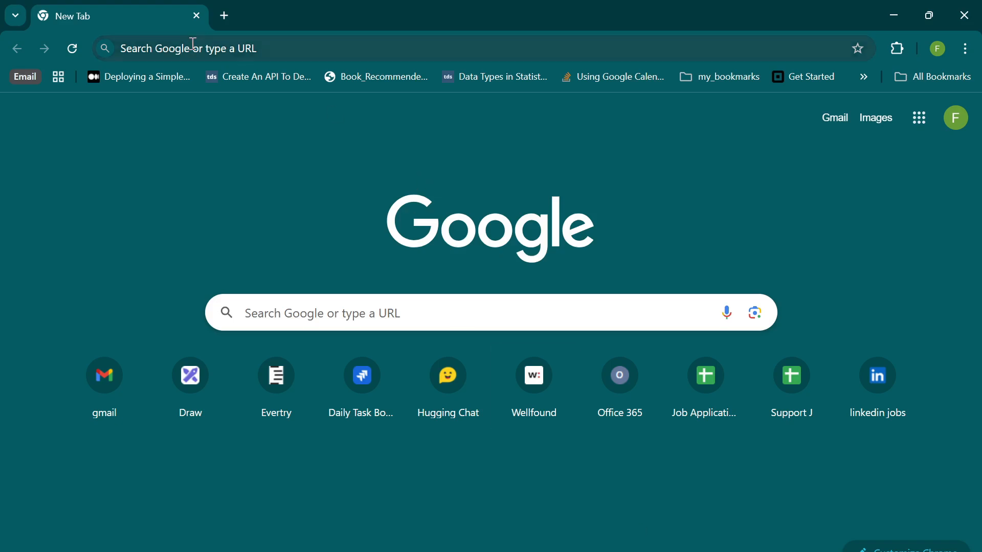
# Search 'download claude desktop' and reach the Claude Windows download page
pyautogui.write('download claude desktop windows')
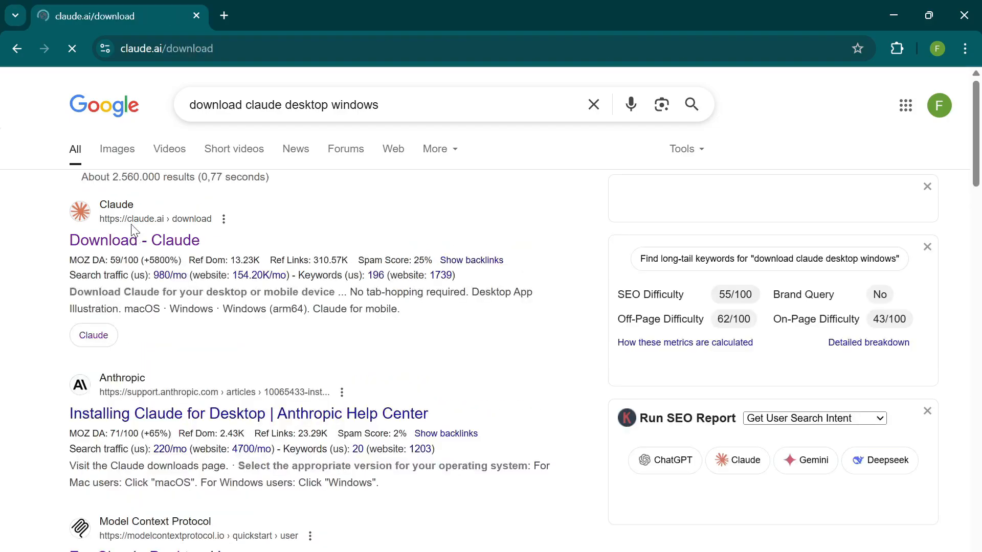
pyautogui.click(133, 240)
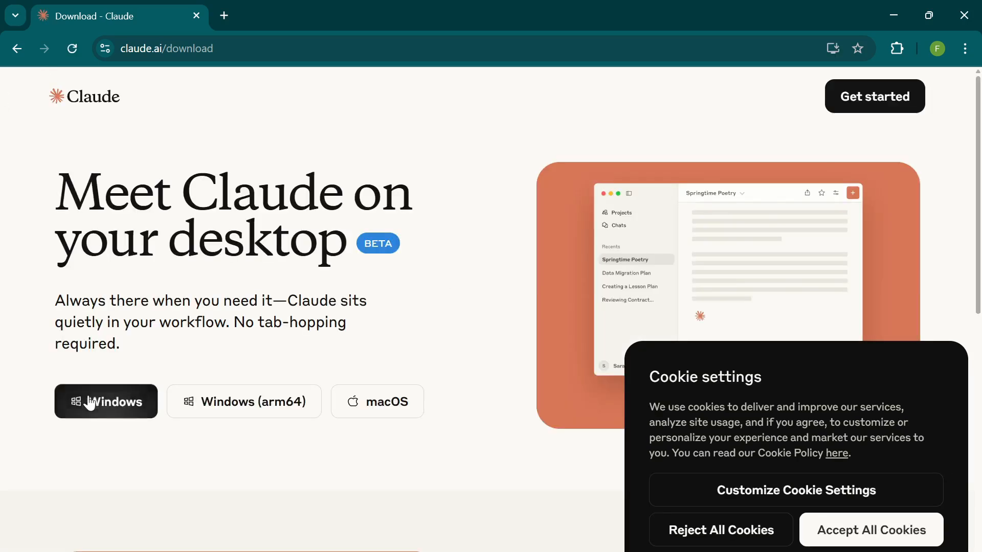
pyautogui.moveTo(52, 461)
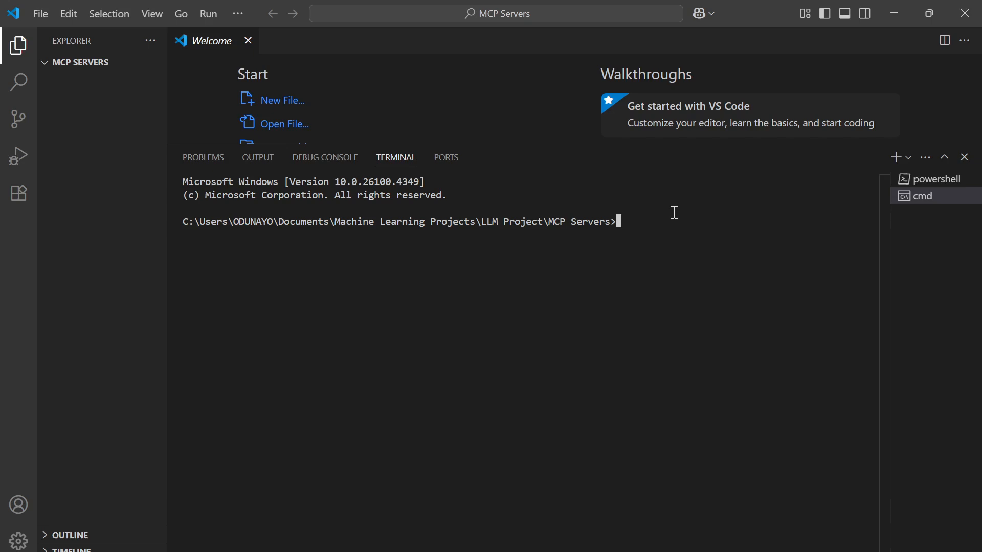
# Initialise a new uv project named expense_tracker from the terminal
pyautogui.write('uv i')
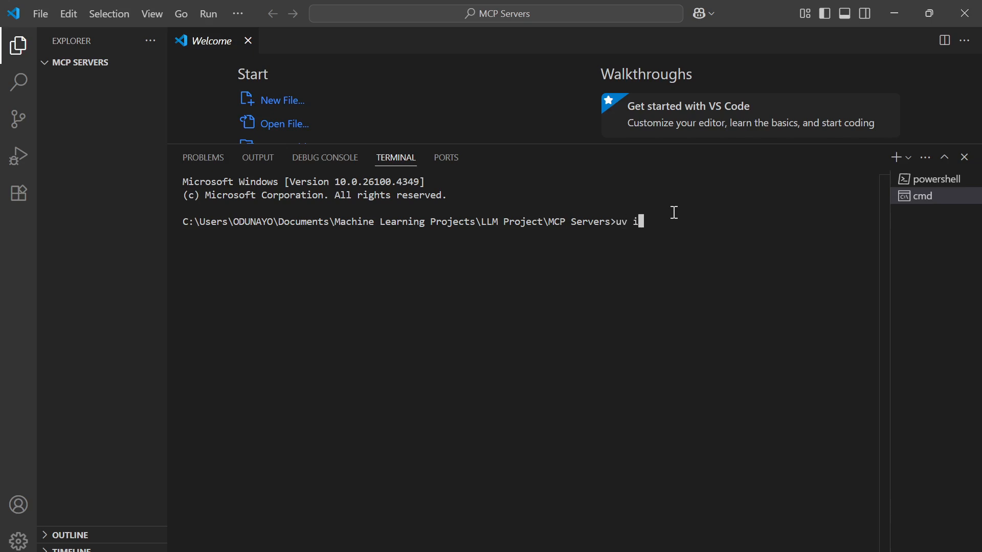
pyautogui.write('nit')
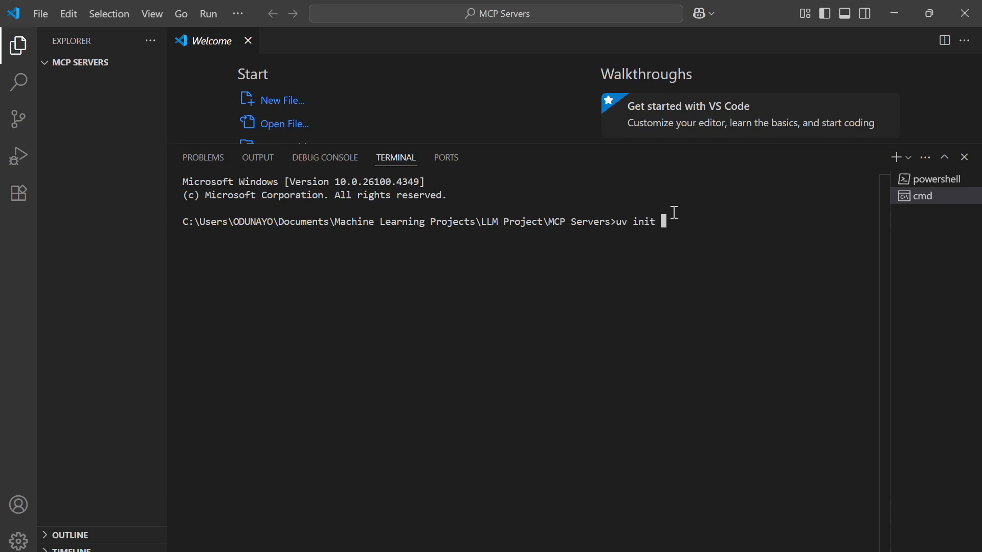
pyautogui.write('expense')
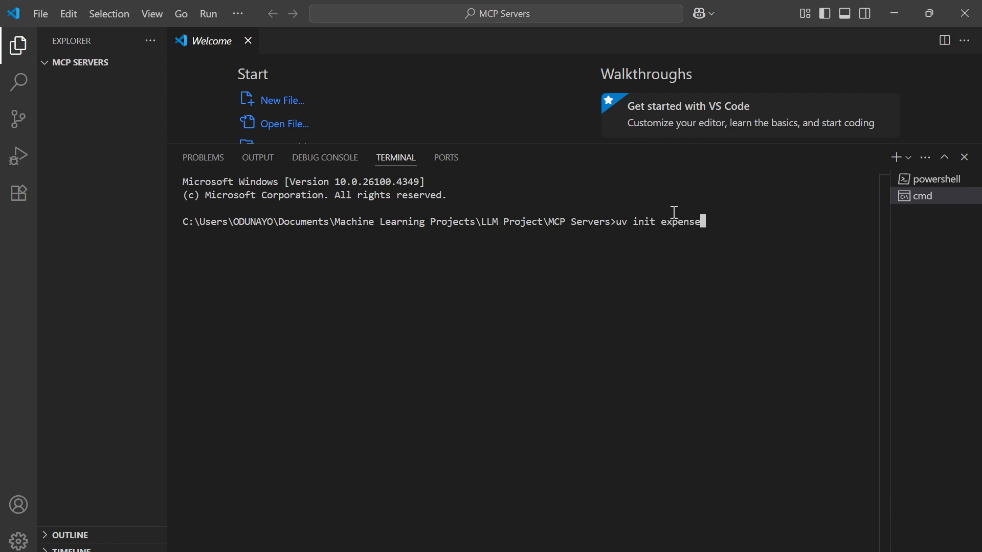
pyautogui.write('_tracker')
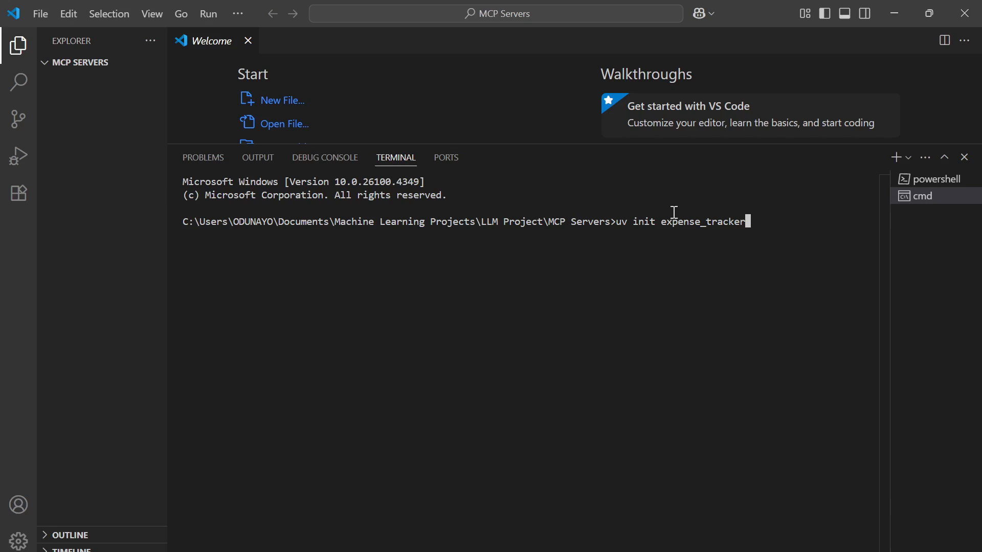
pyautogui.press('Return')
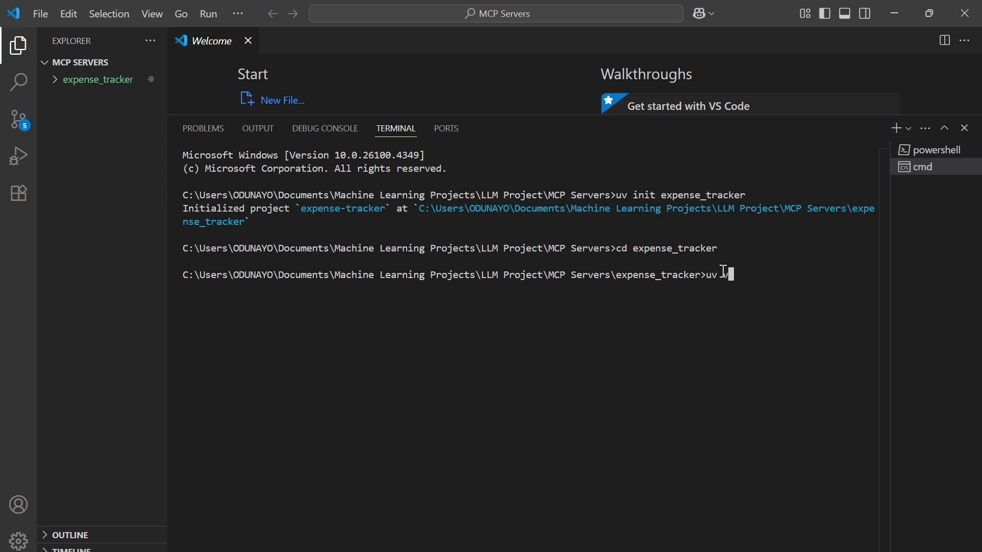
# Create and activate .venv, then uv add "mcp[cli]" requests python-dotenv
pyautogui.press('Return')
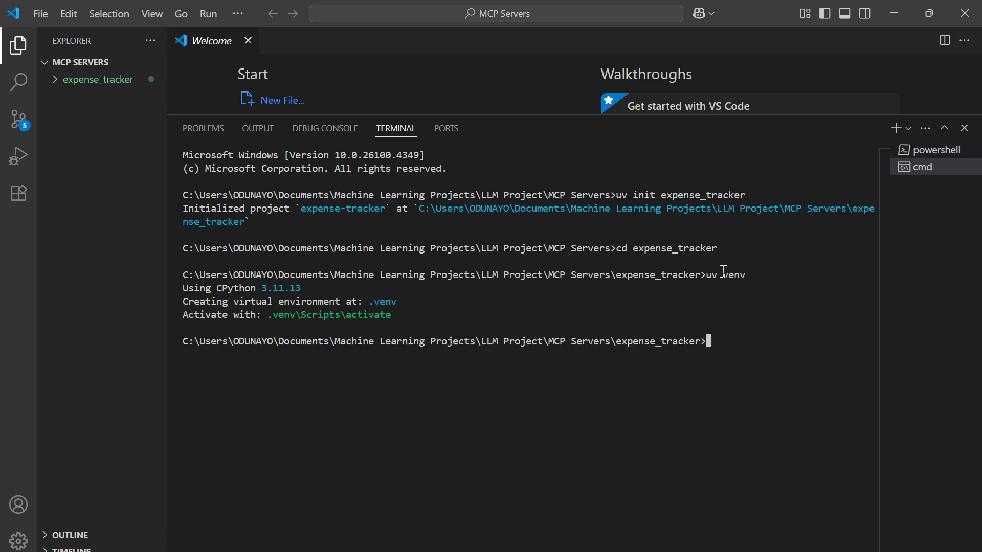
pyautogui.write('.venv')
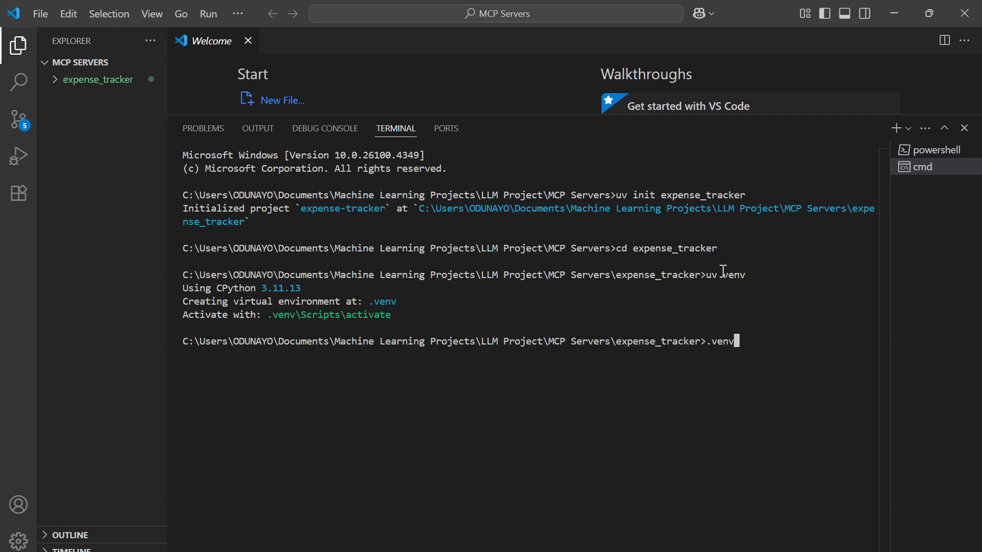
pyautogui.press('Return')
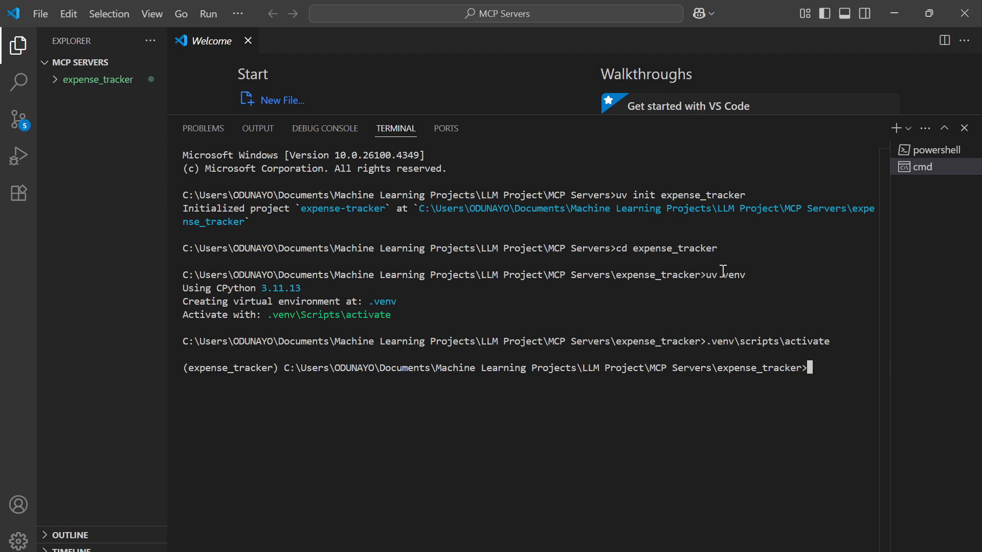
pyautogui.write('uv add "mcp[cli]" requests python-dotenv')
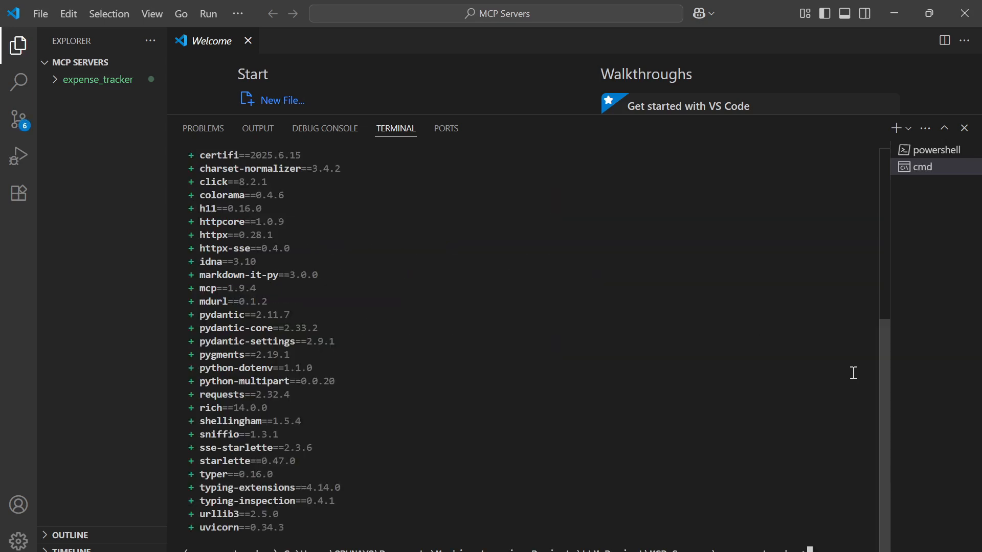
pyautogui.moveTo(545, 86)
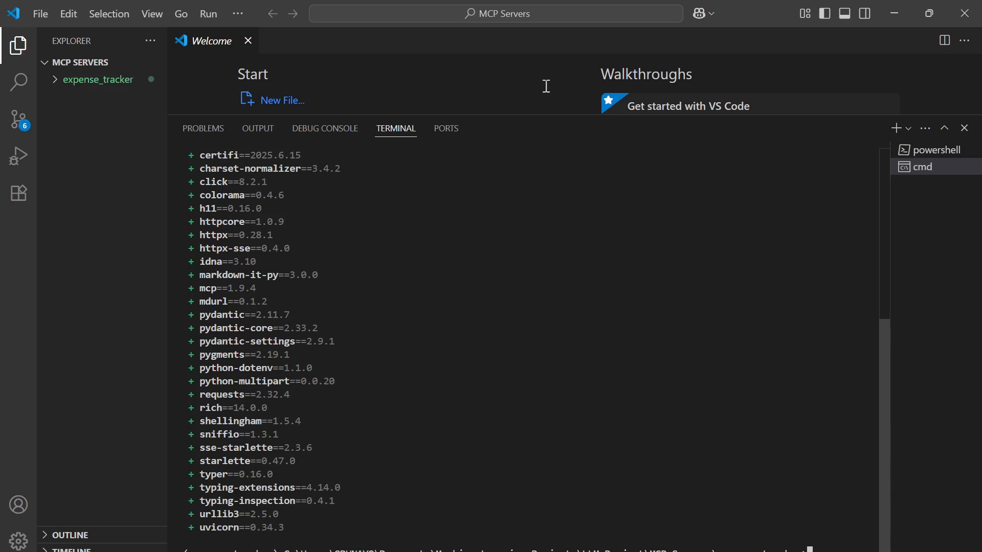
# Reveal the expense_tracker files and bring main.py into the editor
pyautogui.click(97, 79)
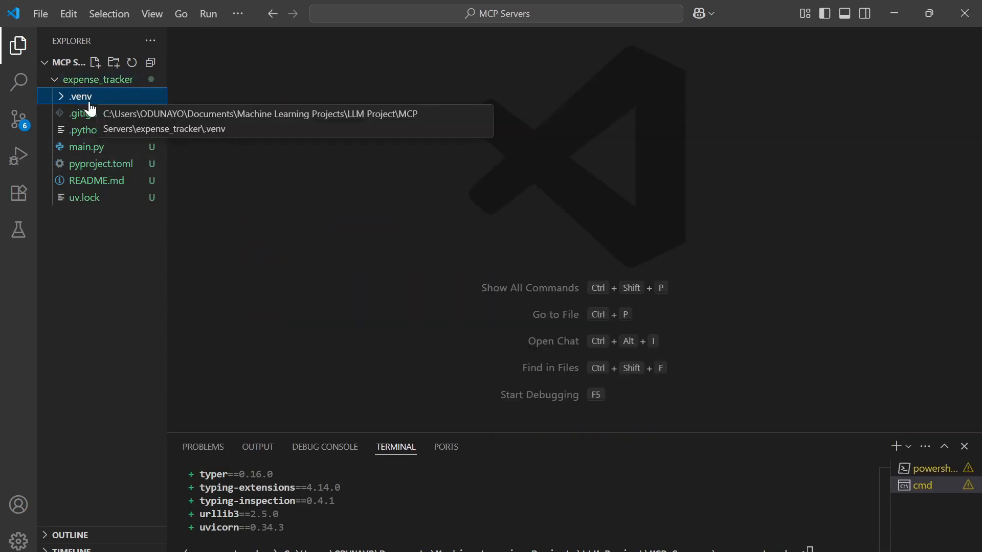
pyautogui.click(86, 146)
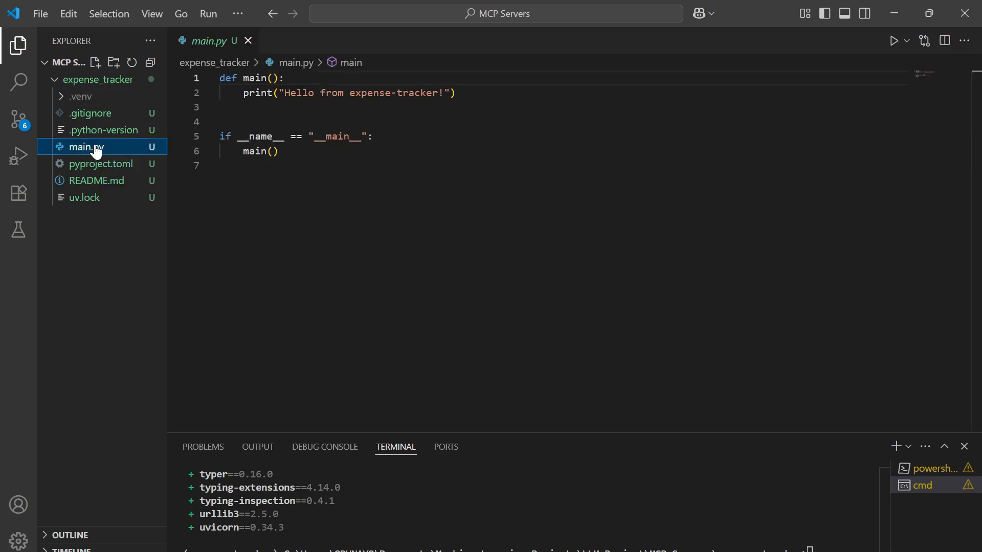
pyautogui.moveTo(220, 107); pyautogui.dragTo(279, 151)
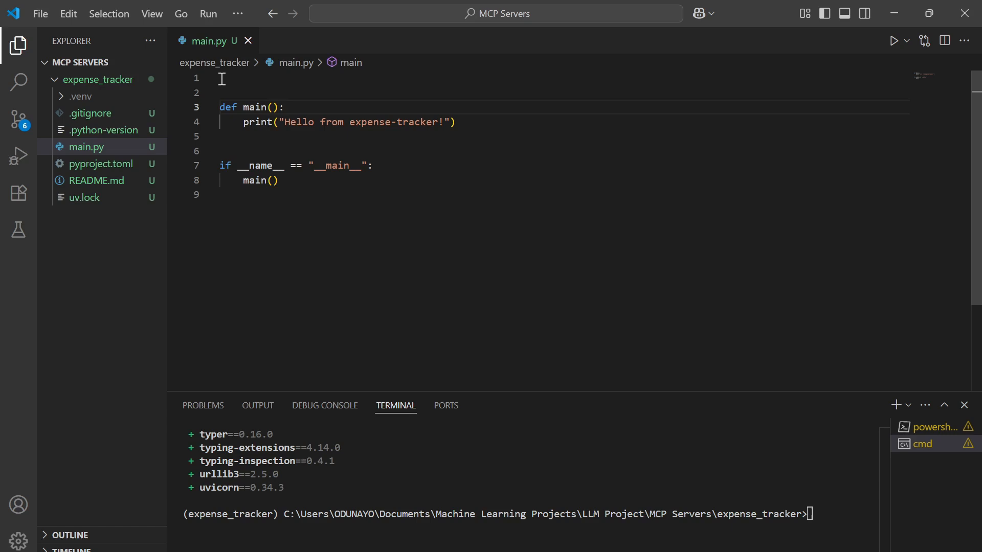
# Import FastMCP from mcp.server.fastmcp and create mcp = FastMCP("expense_tracker")
pyautogui.write('from m')
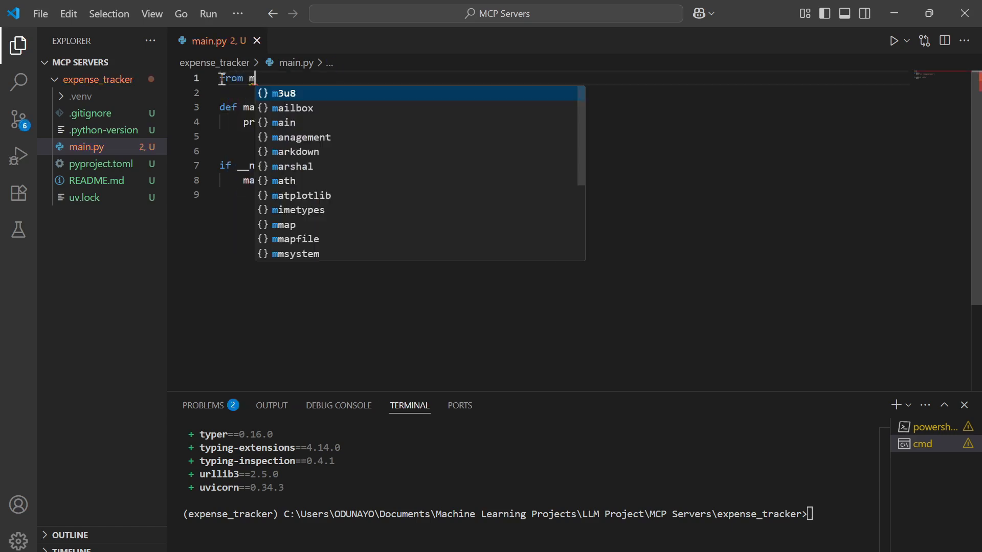
pyautogui.write('cp.server.fastmcp import FastMCP')
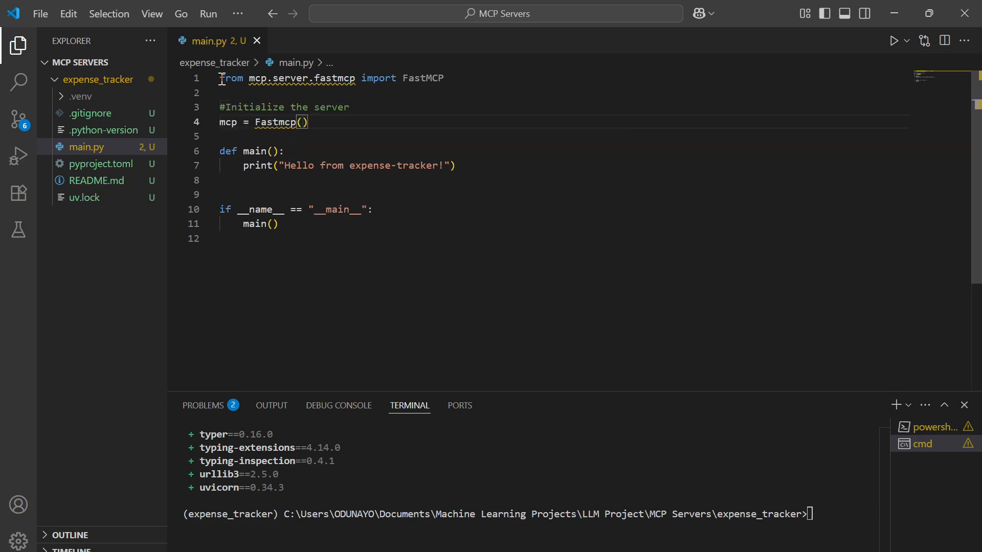
pyautogui.write('""')
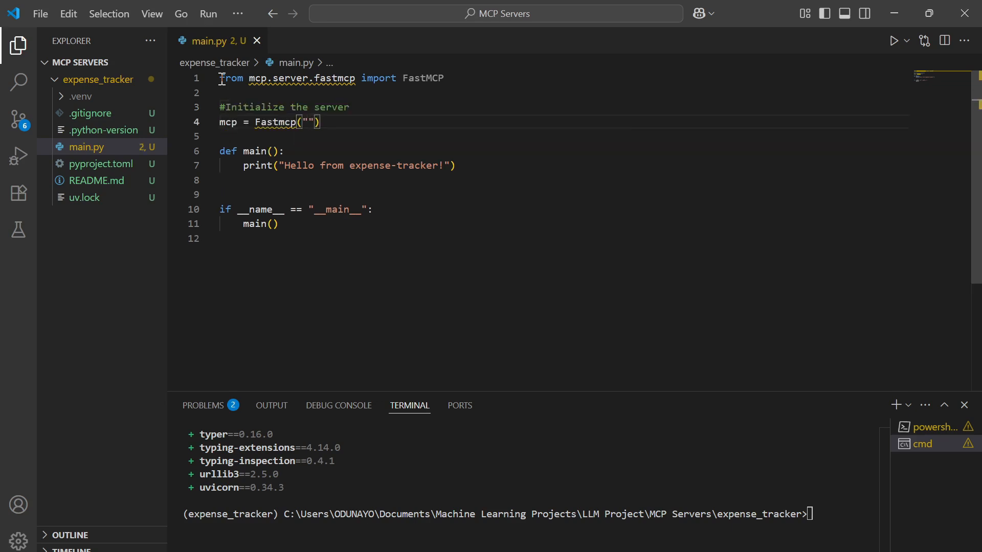
pyautogui.write('expe')
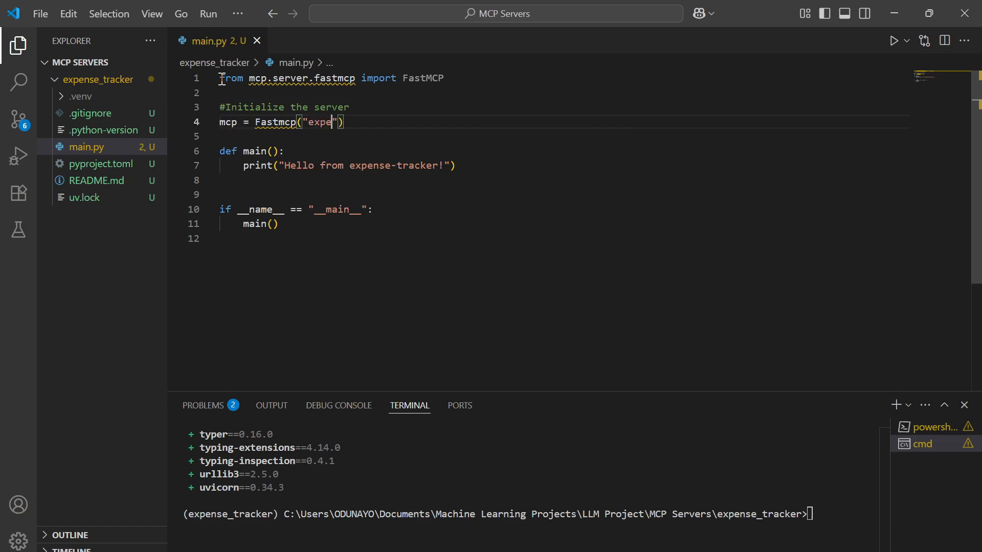
pyautogui.write('nse')
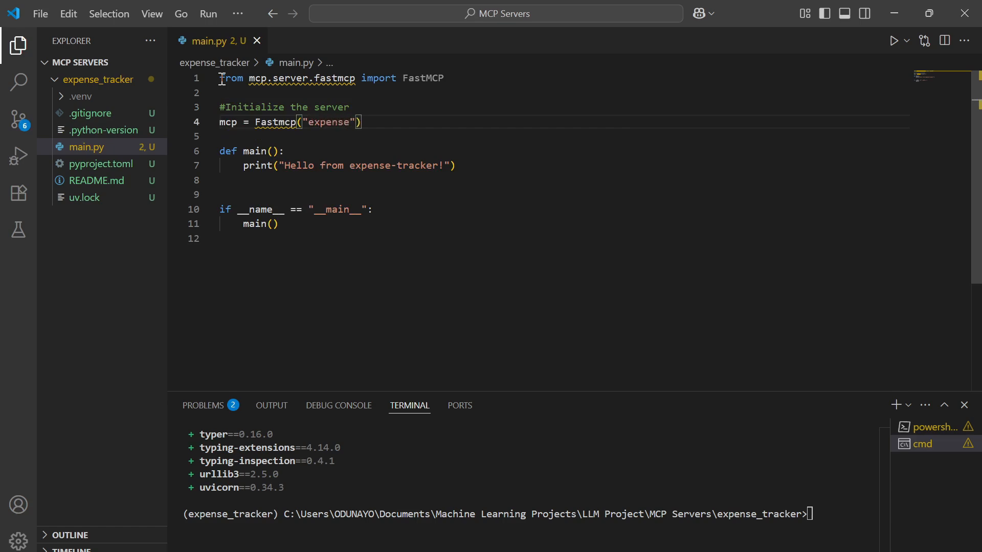
pyautogui.write('_tracker')
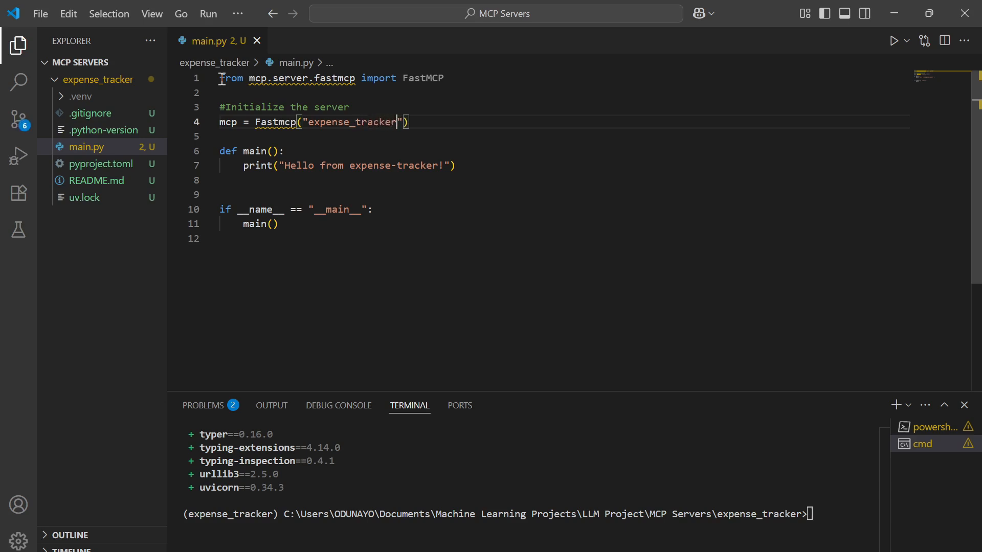
pyautogui.press('Enter')
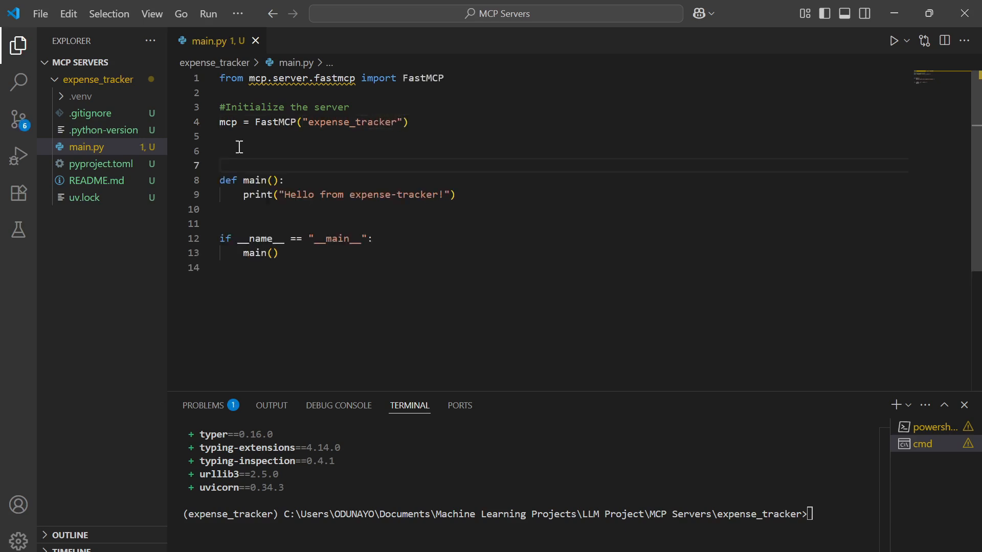
pyautogui.click(222, 165)
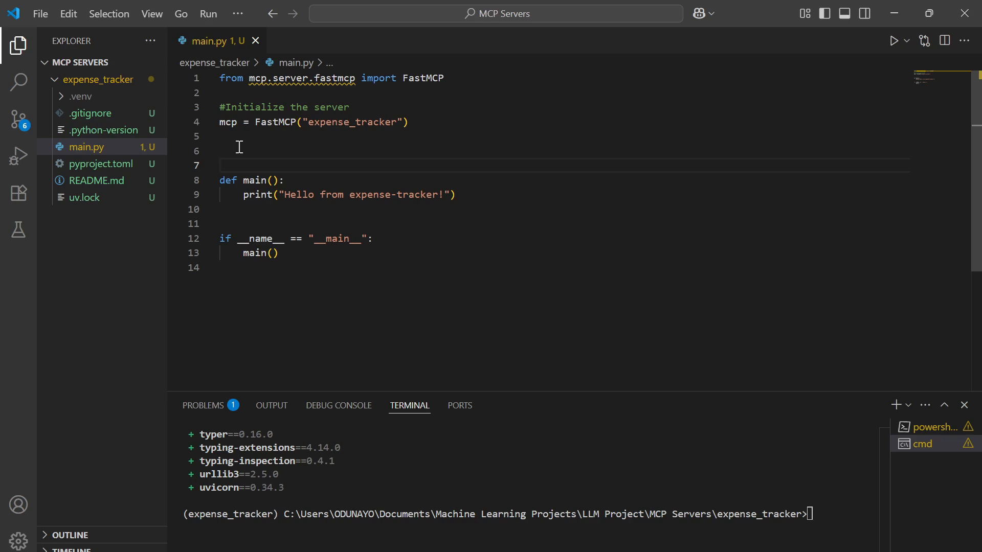
pyautogui.write('# In-memory storage for our expenses')
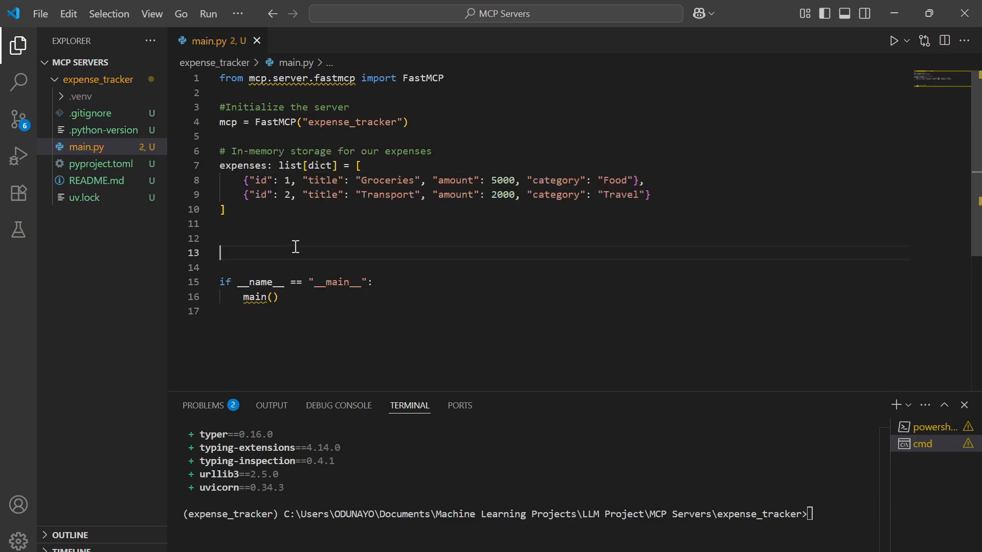
pyautogui.write('@')
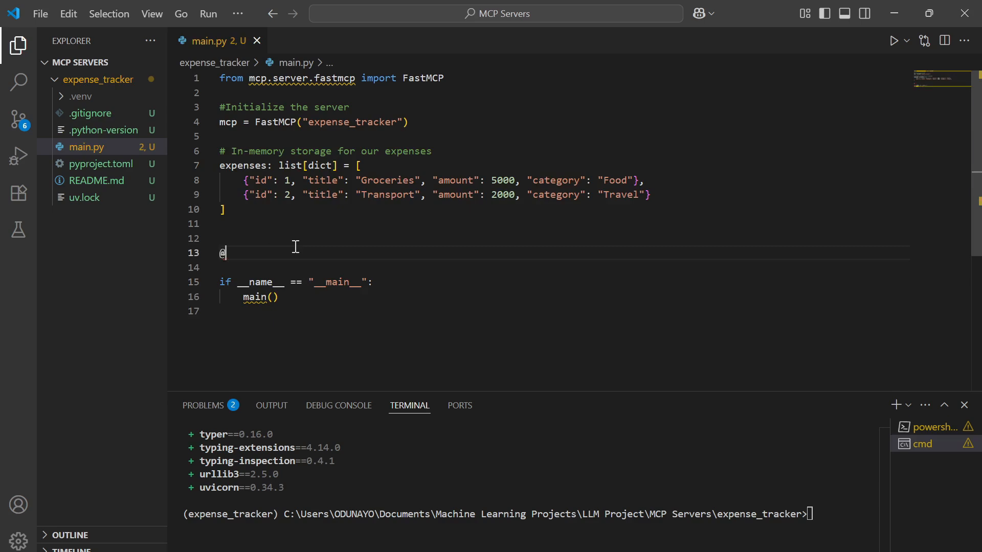
pyautogui.write('mcp.')
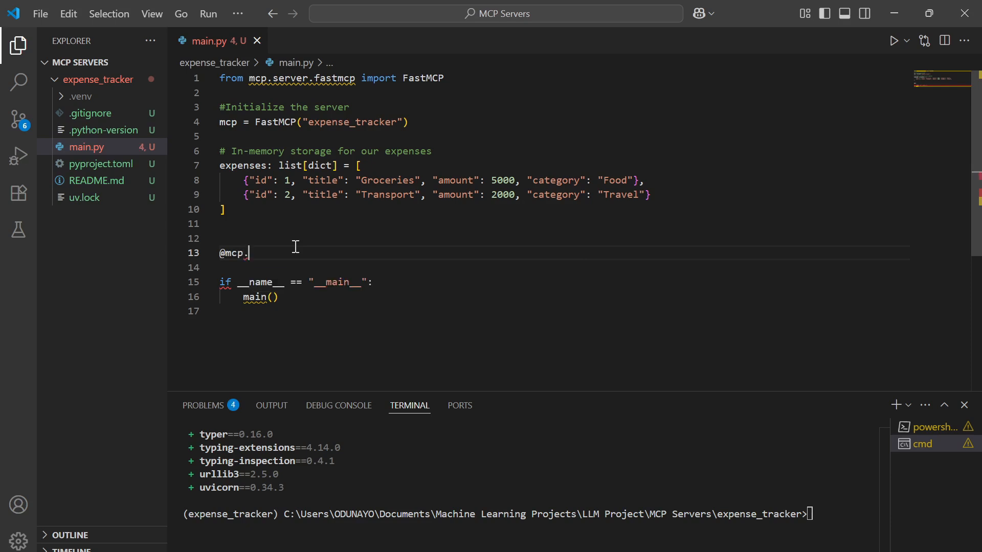
pyautogui.write('tool()')
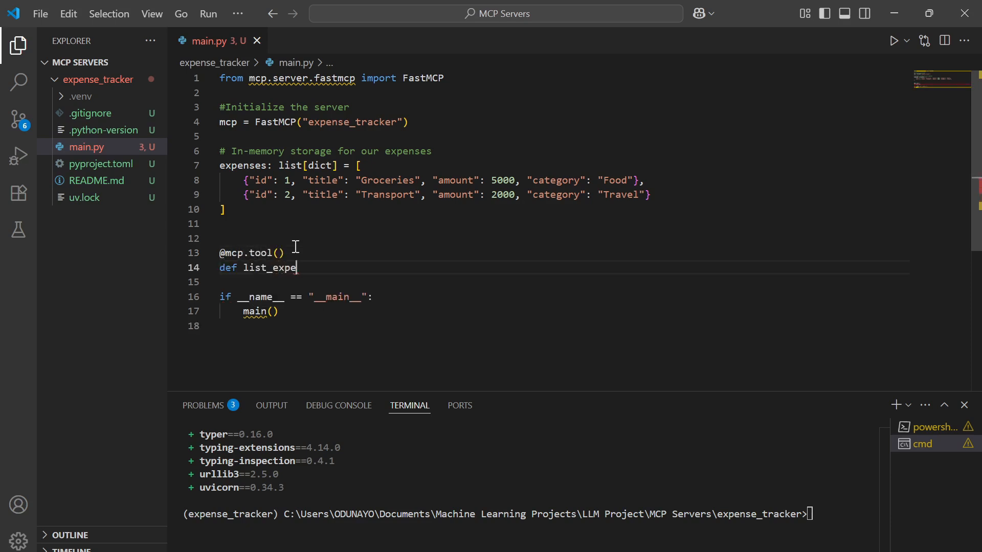
pyautogui.write('nses')
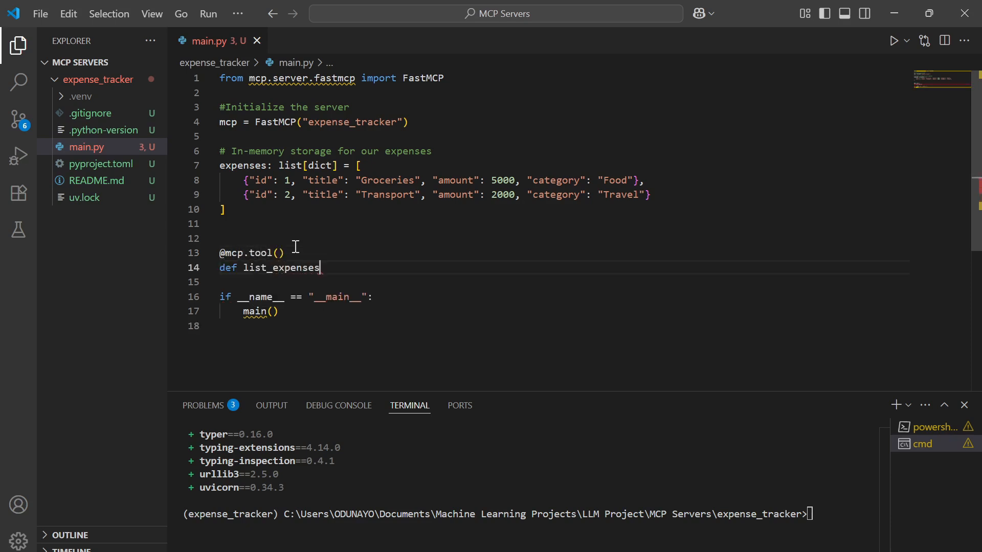
pyautogui.write('():')
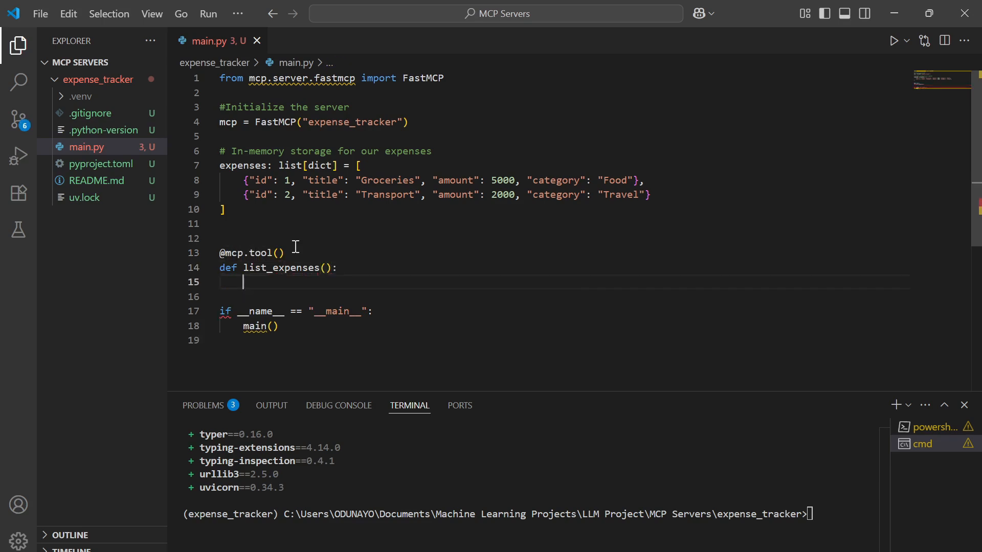
pyautogui.write('return')
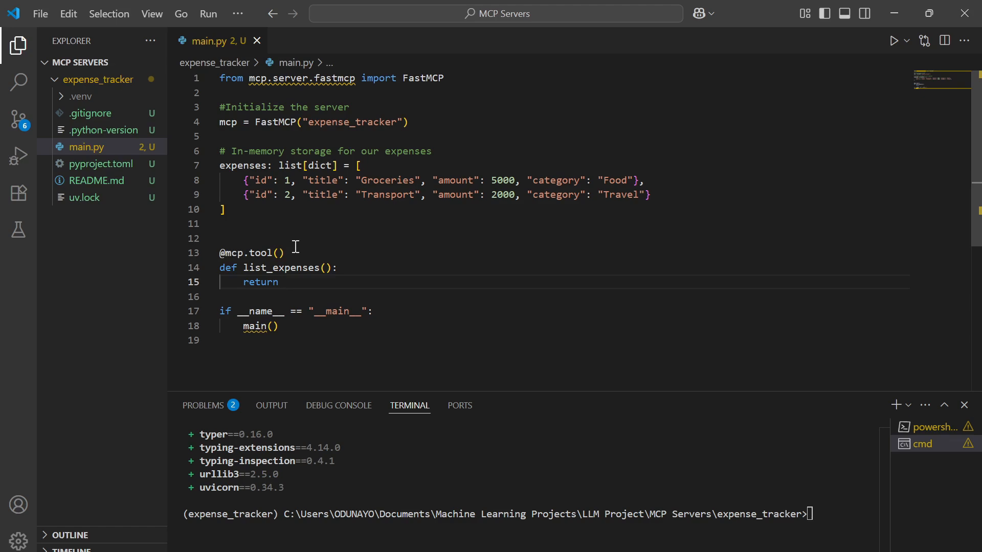
pyautogui.write('expenses')
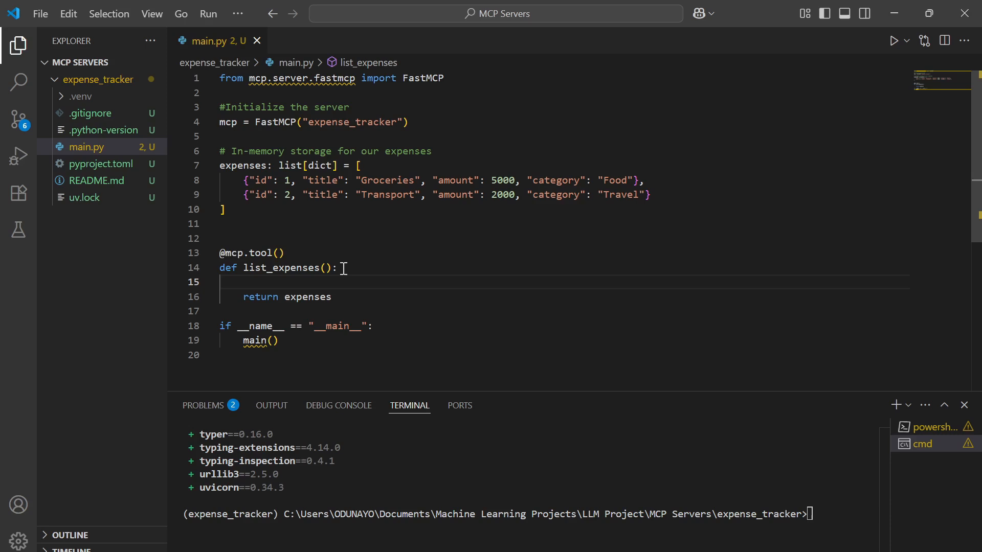
# Give list_expenses the docstring "Get all recorded expenses." and a -> list[dict] return type
pyautogui.click(244, 282)
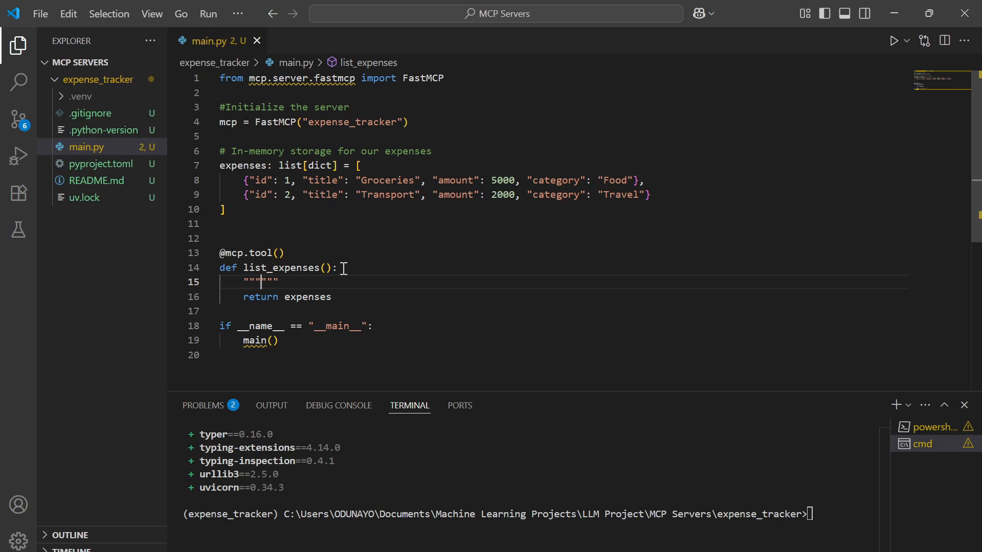
pyautogui.write('Get all recorded expenses.')
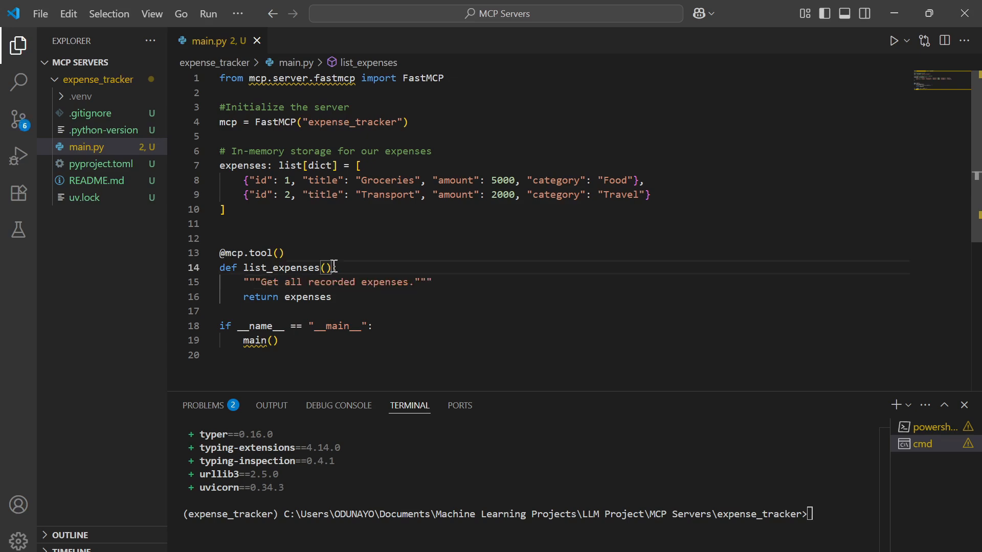
pyautogui.write('->')
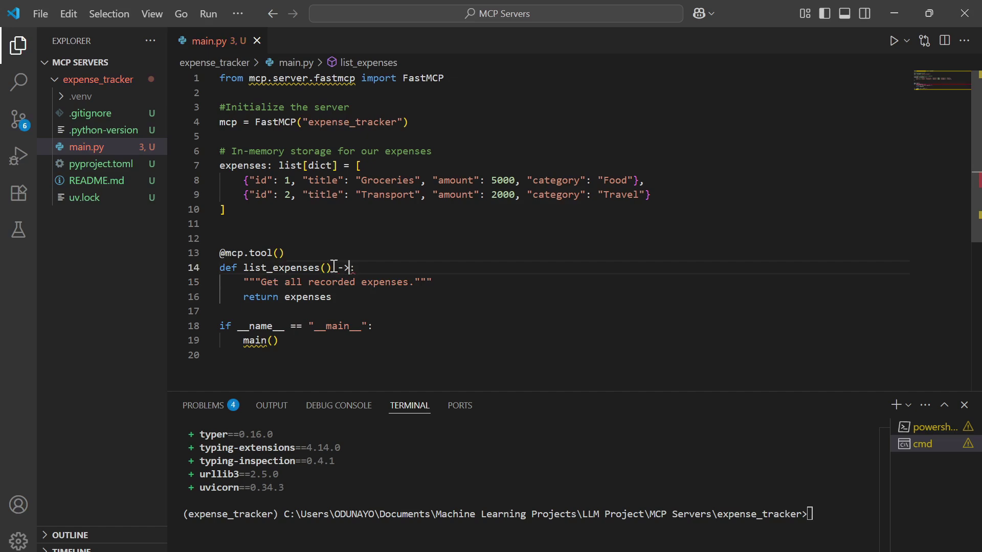
pyautogui.write('list[c')
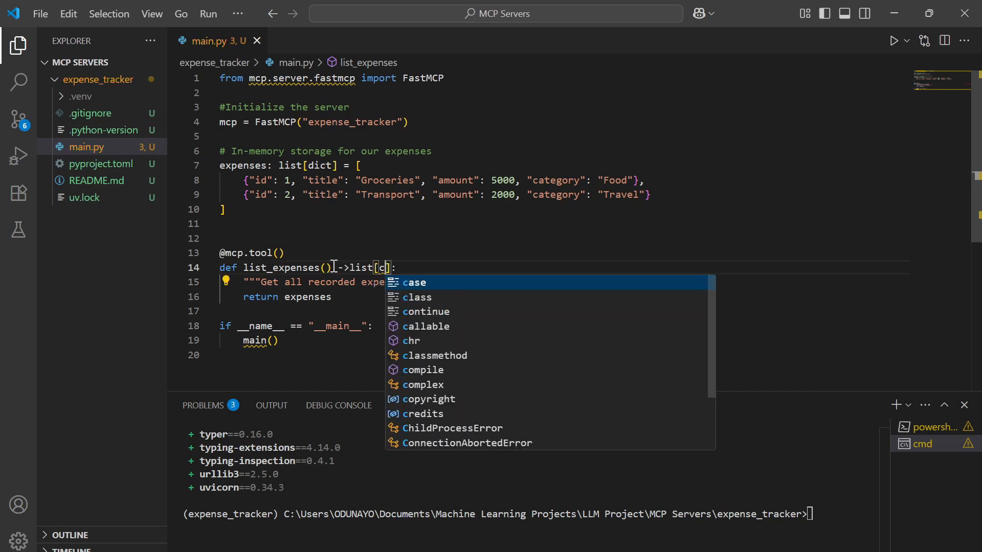
pyautogui.write('dict')
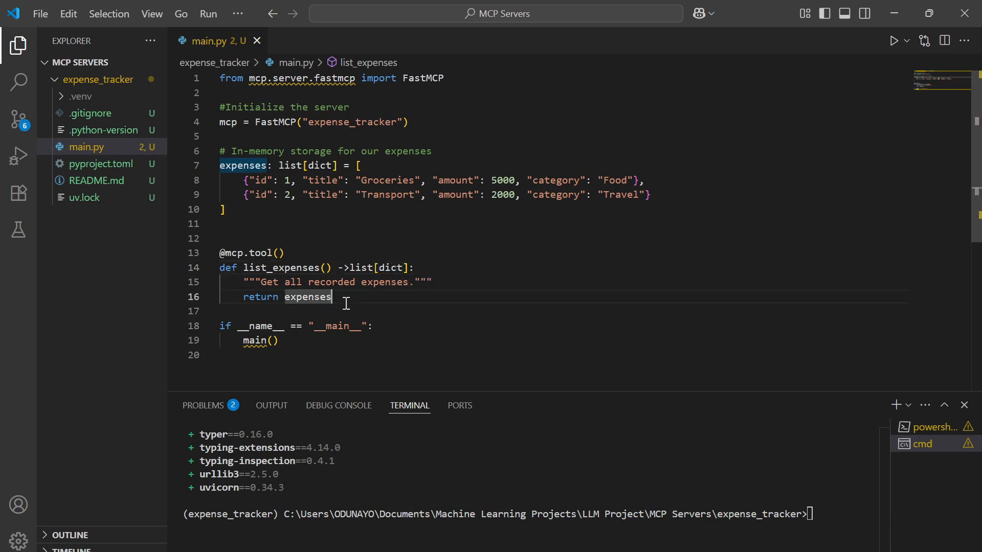
# Write the add_expense tool with docstring that appends the new expense to expenses
pyautogui.write('@mcp')
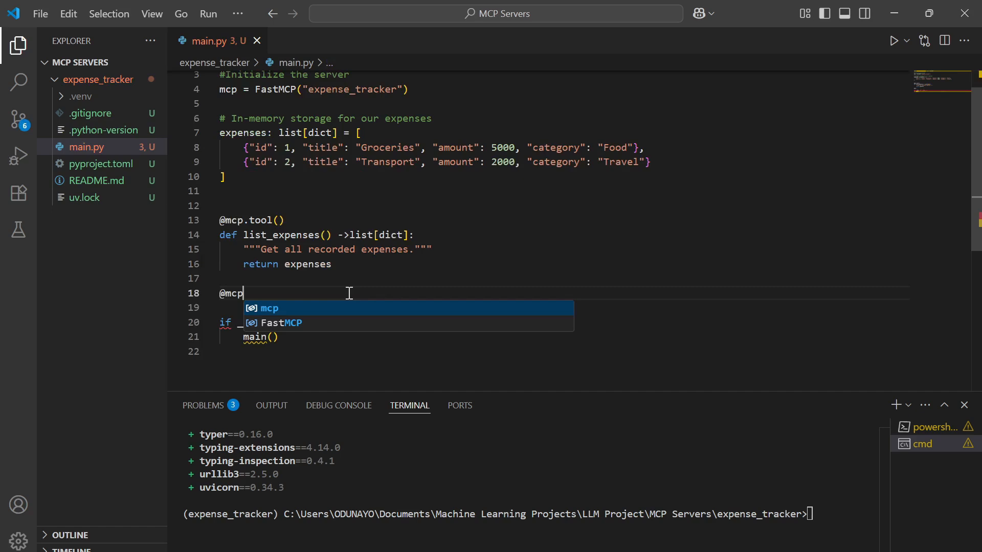
pyautogui.write('.tool(')
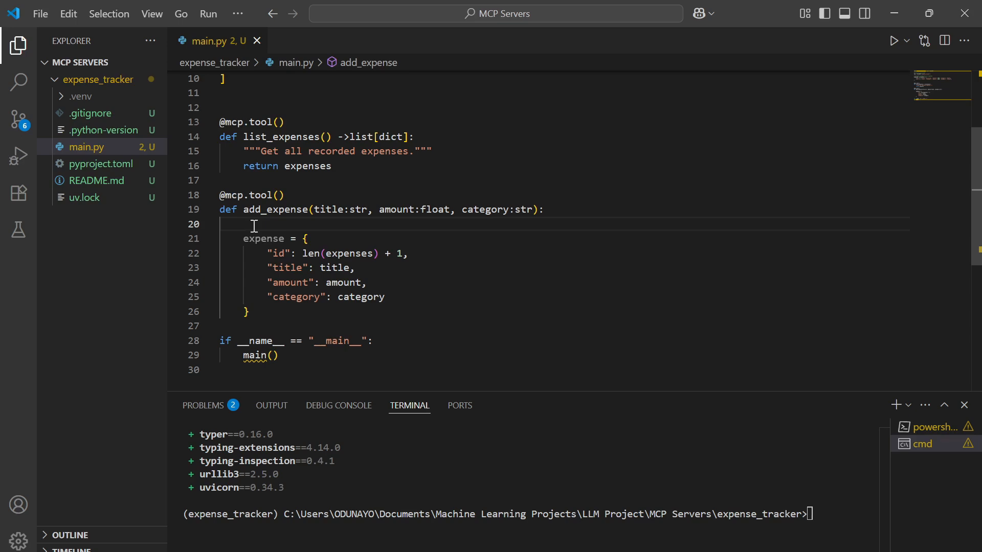
pyautogui.write('""')
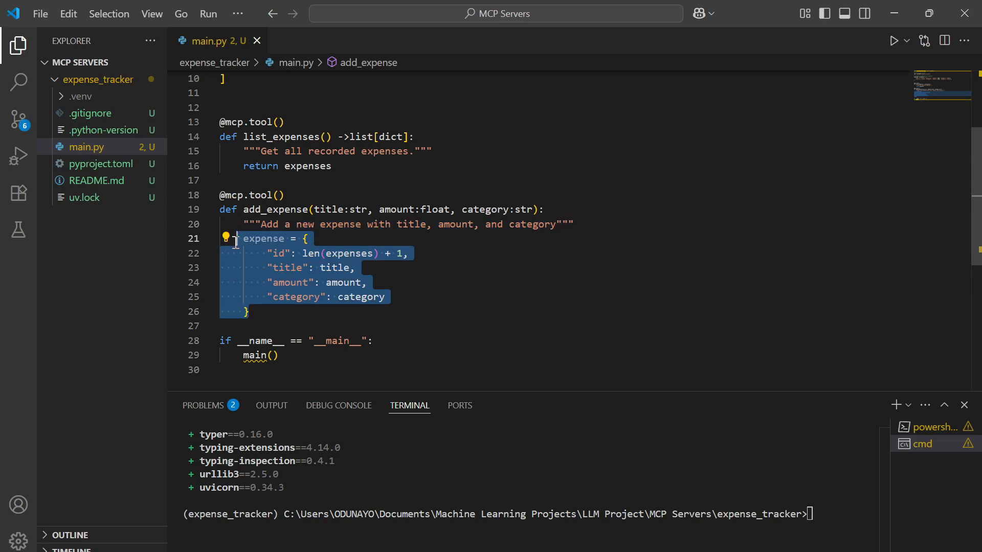
pyautogui.write('expenses.append(expense)')
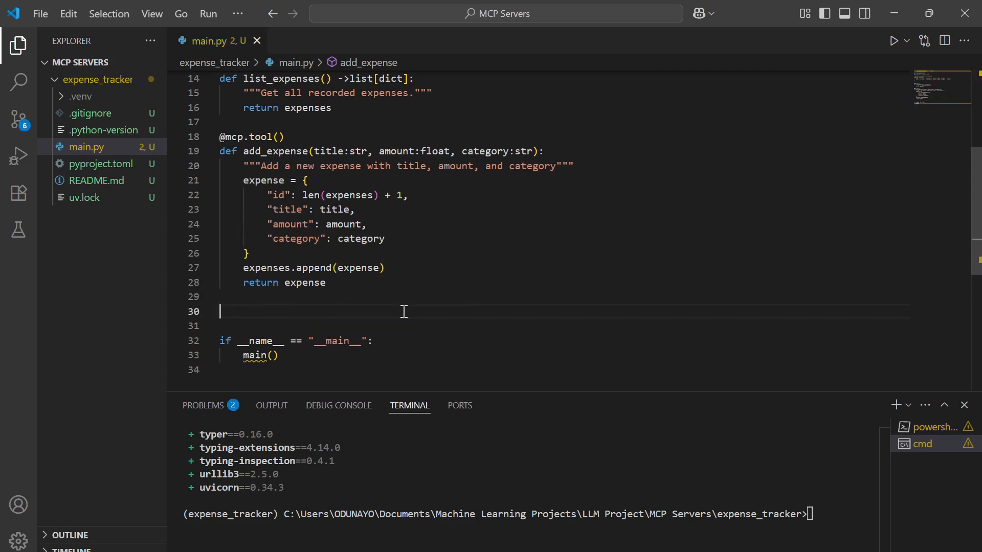
pyautogui.write('@')
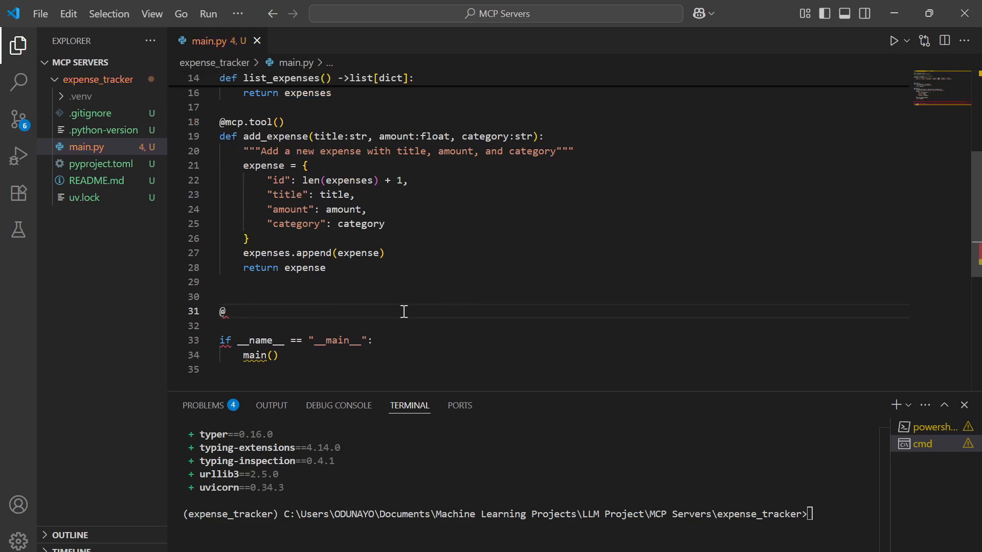
pyautogui.write('mcp.')
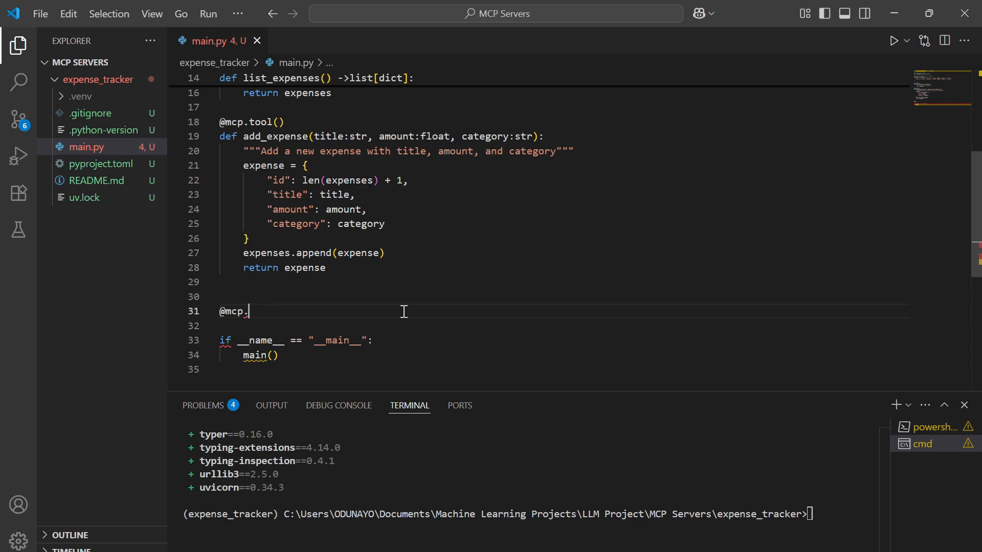
pyautogui.write('tool()')
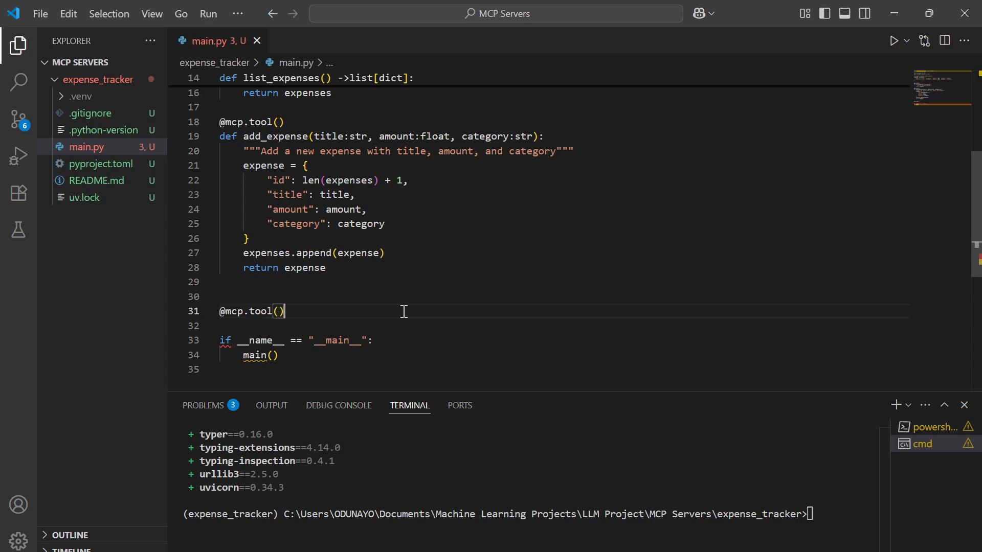
pyautogui.press('Enter')
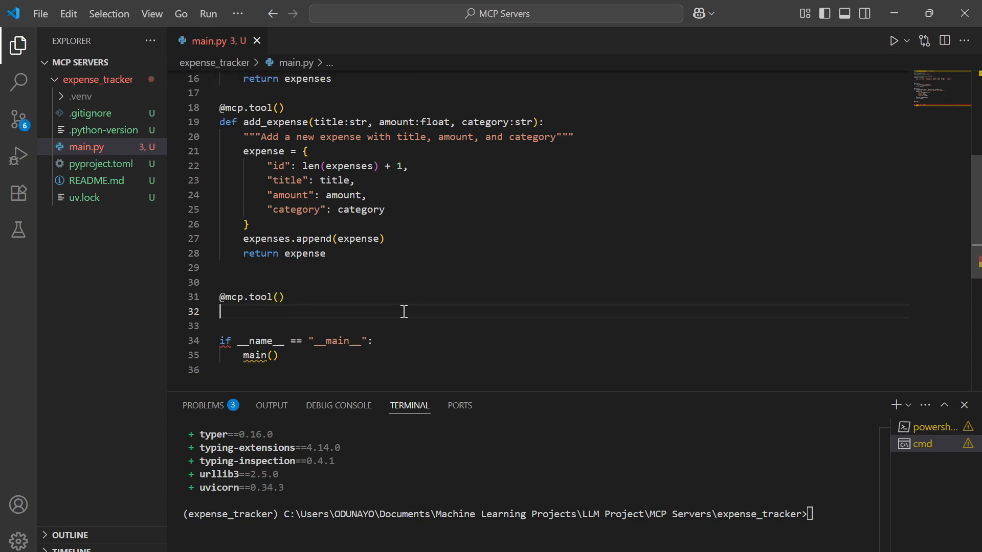
pyautogui.write('def')
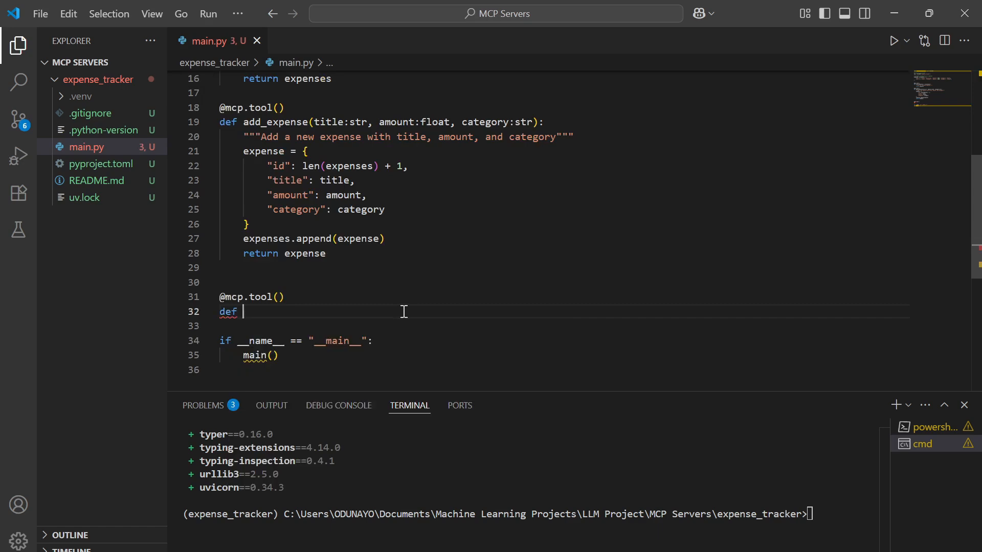
pyautogui.write('delete_expense(id:int):')
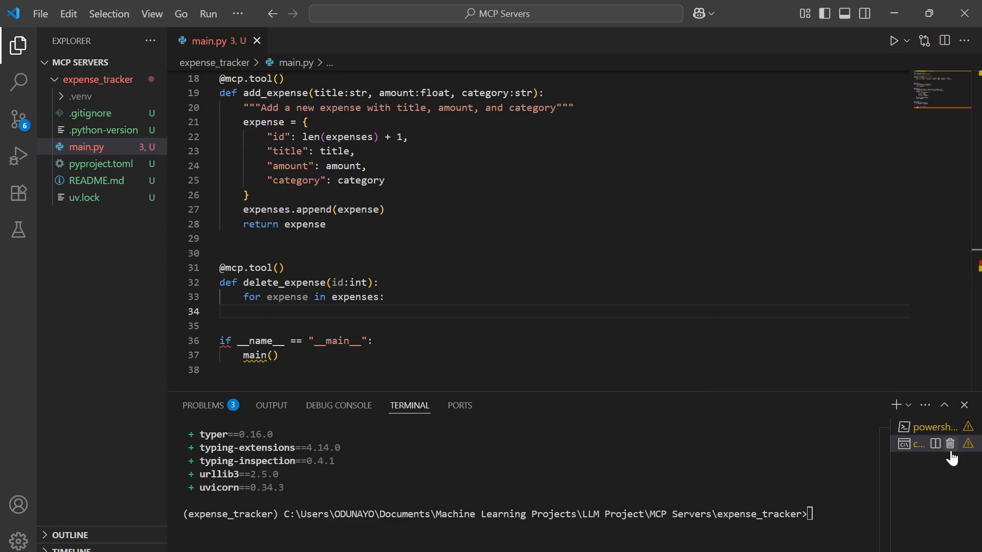
pyautogui.write('if expense["id"] == id:')
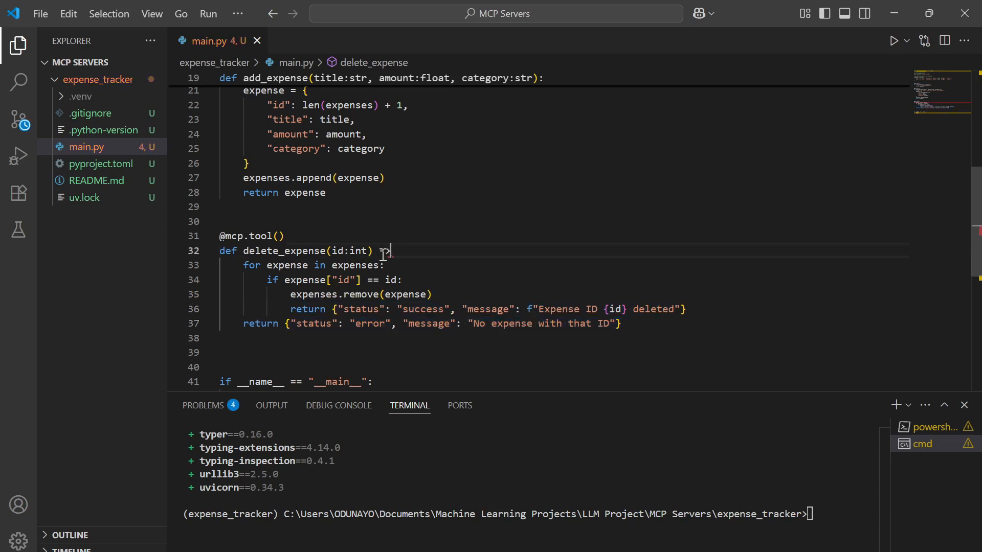
# Annotate the tools with -> dict return types and review the file
pyautogui.write('dict:')
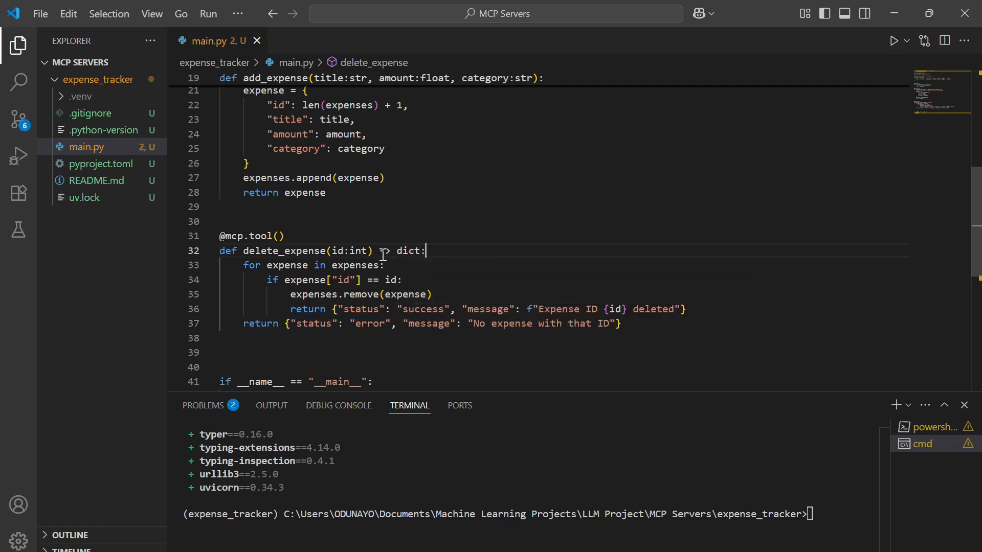
pyautogui.scroll(3)
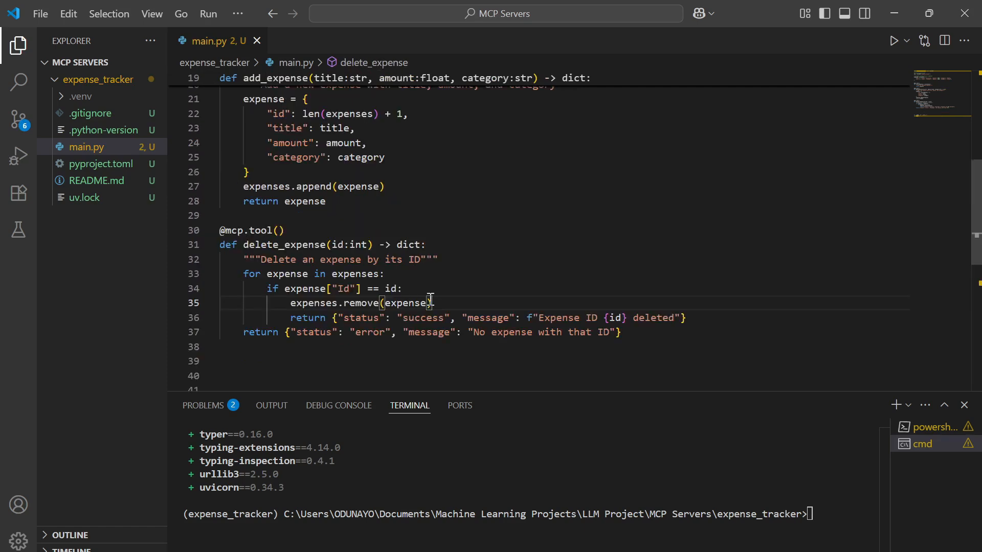
pyautogui.scroll(-3)
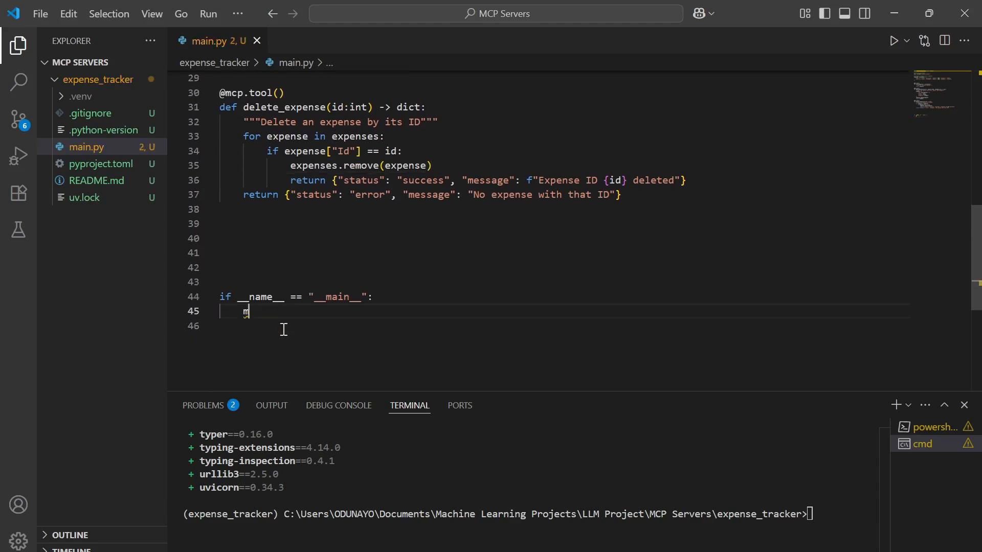
# Replace main() in the entry block with mcp.run(transport="stdio")
pyautogui.write('cp.run')
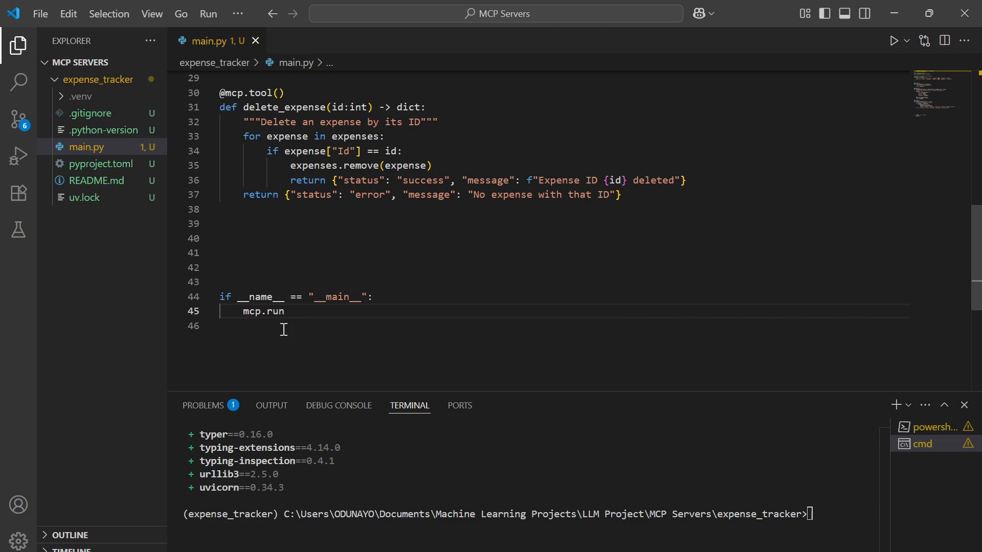
pyautogui.write('(transport="stdio')
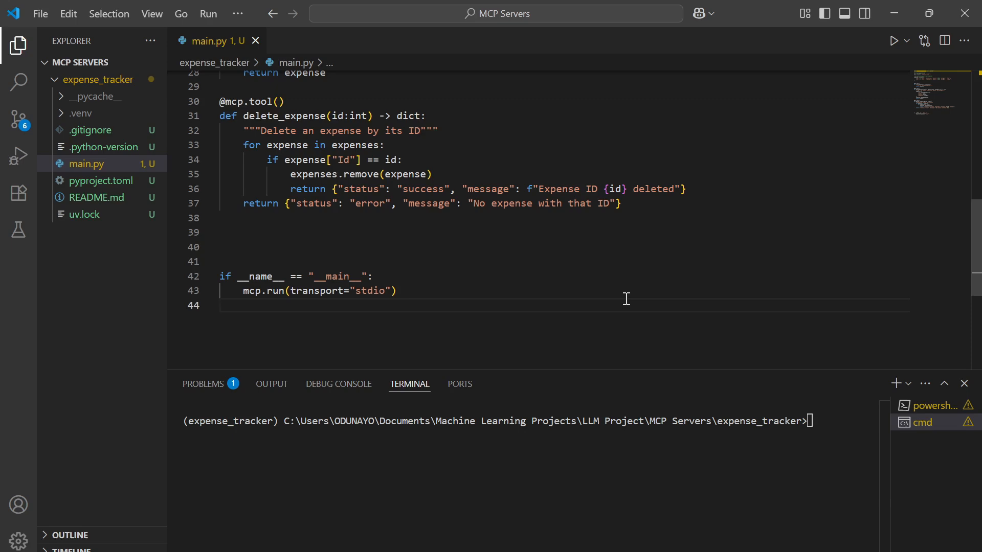
pyautogui.moveTo(615, 380)
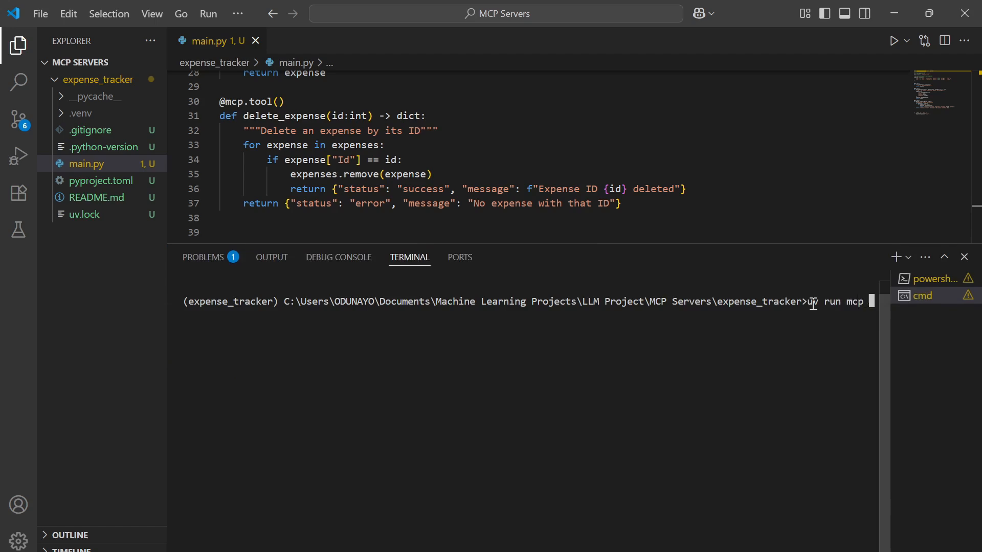
# Run uv run mcp install main.py to register expense_tracker with Claude
pyautogui.write('install')
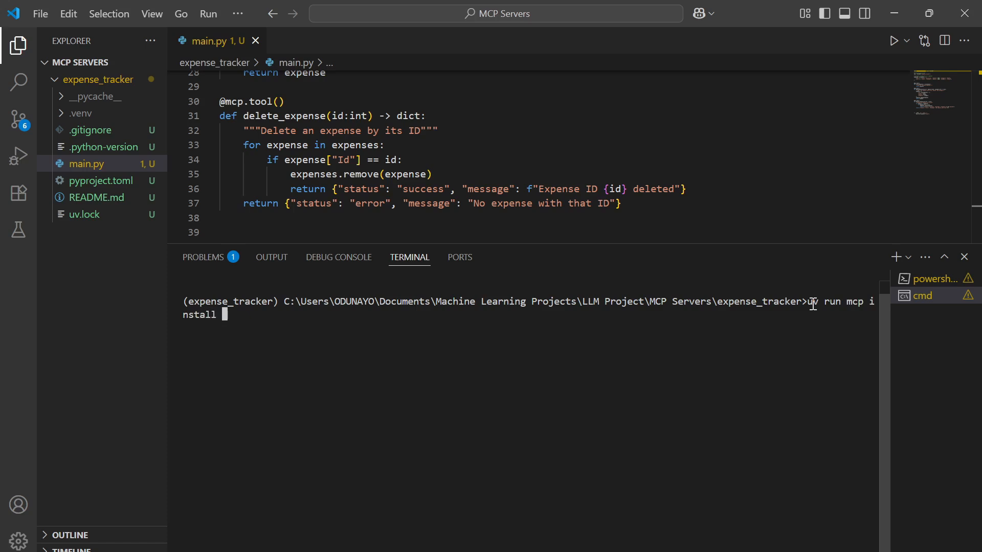
pyautogui.write('main.')
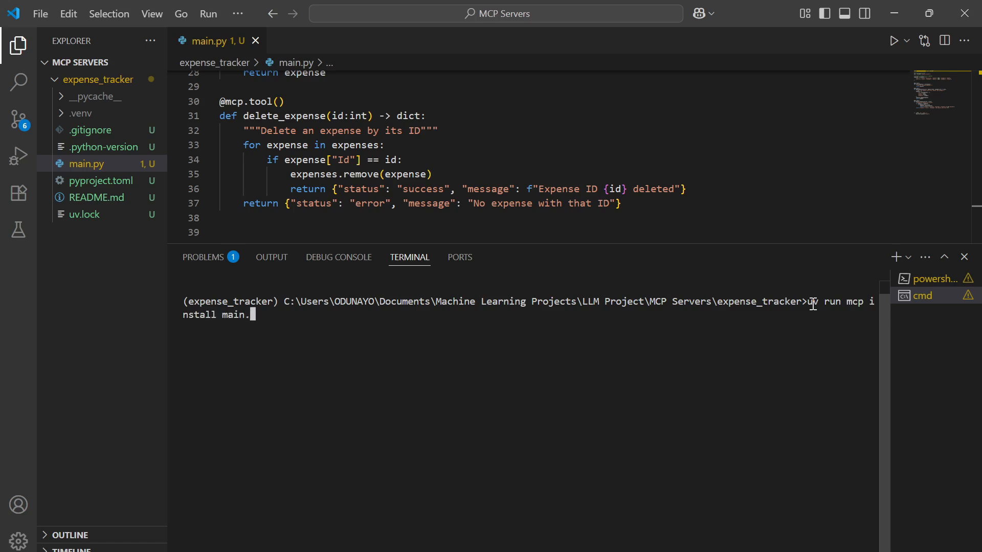
pyautogui.write('py')
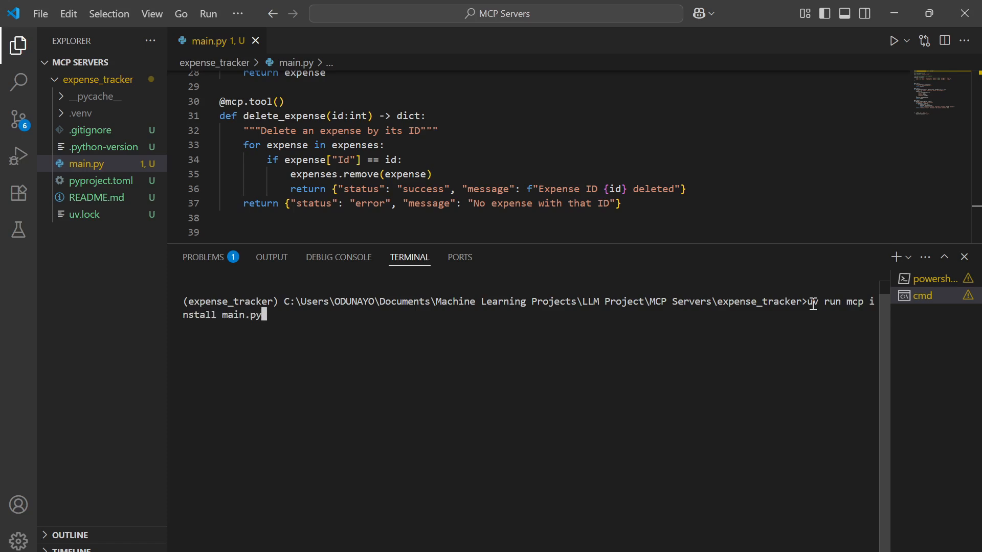
pyautogui.press('Return')
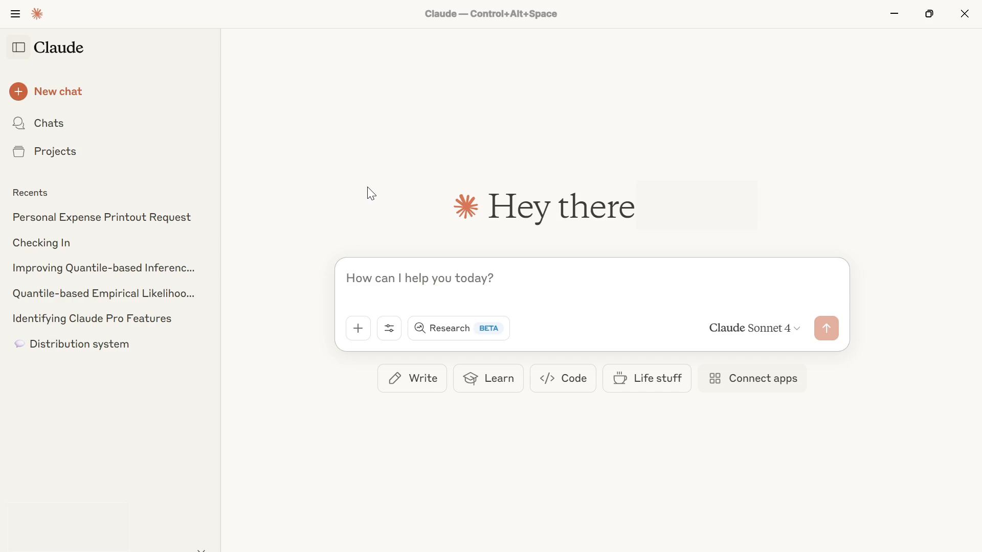
# Reach Claude's Developer settings via File > Settings and choose Edit Config
pyautogui.click(15, 14)
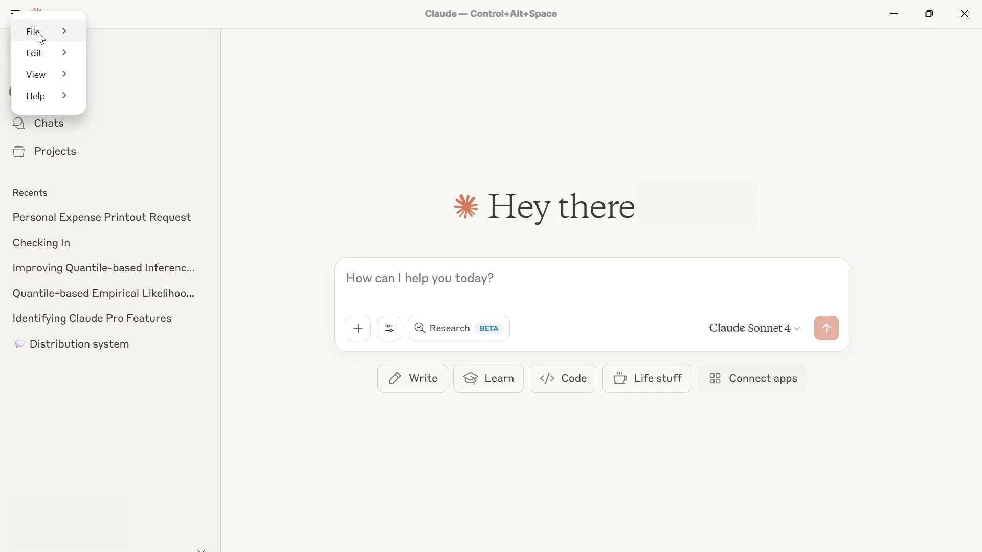
pyautogui.click(33, 31)
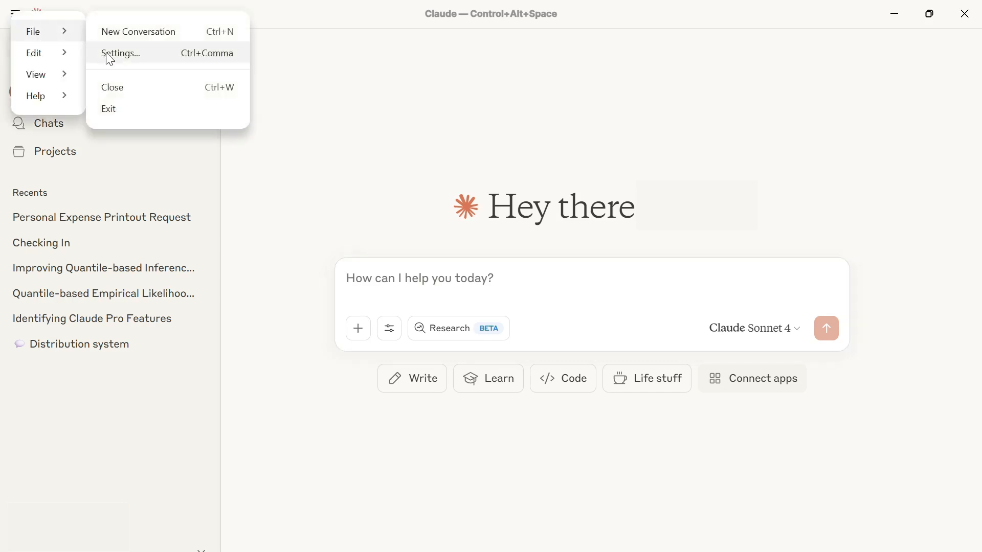
pyautogui.click(121, 52)
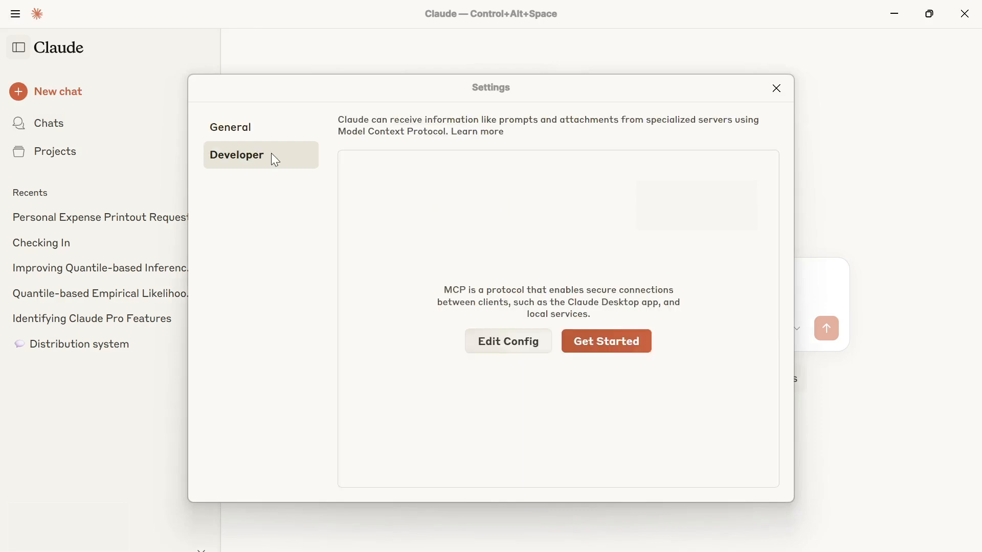
pyautogui.moveTo(501, 347)
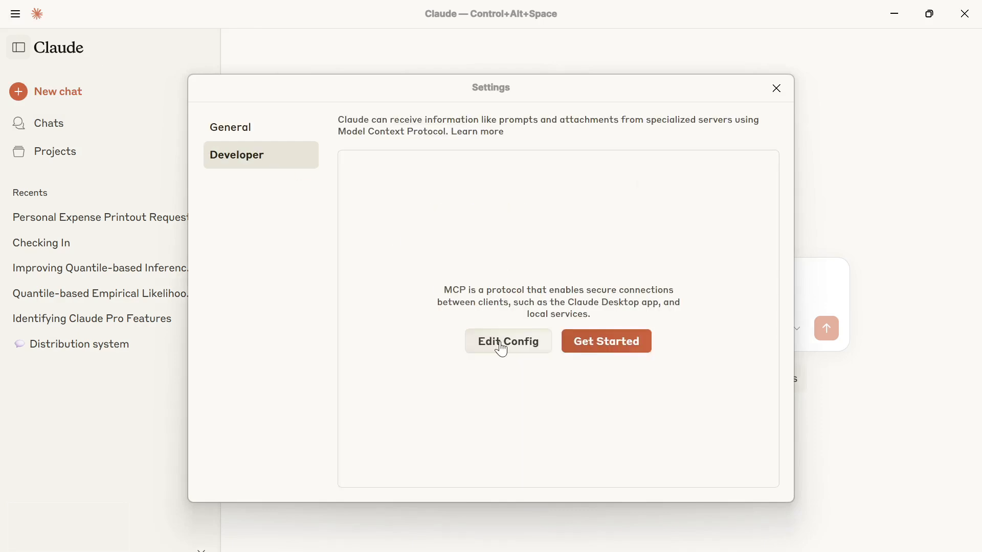
pyautogui.click(507, 340)
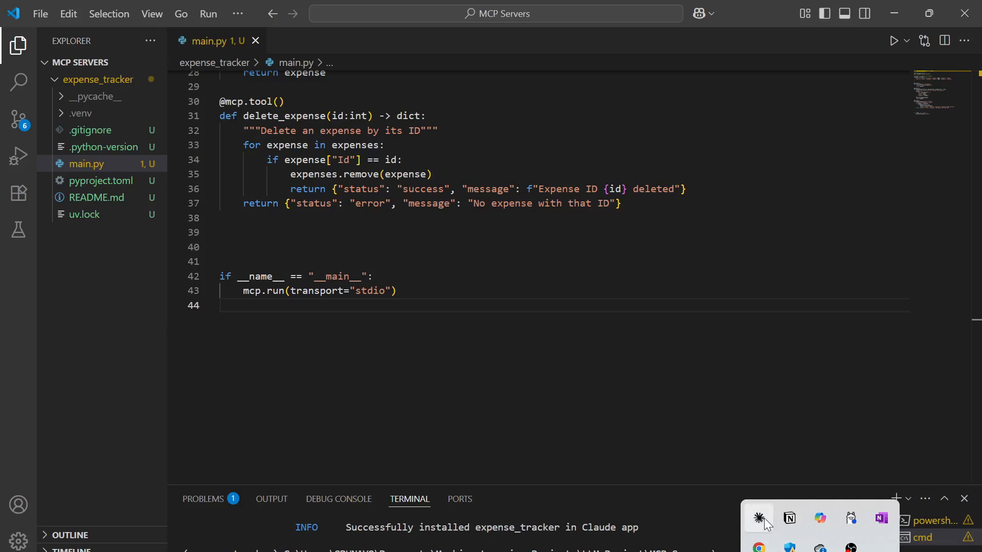
# Quit Claude Desktop from its system-tray icon menu so it can restart fresh
pyautogui.rightClick(758, 518)
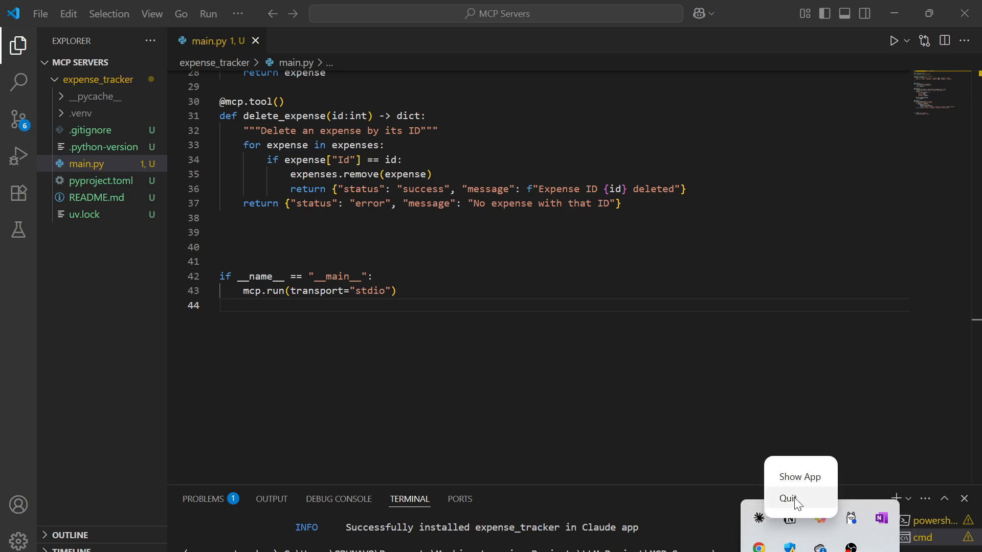
pyautogui.click(666, 418)
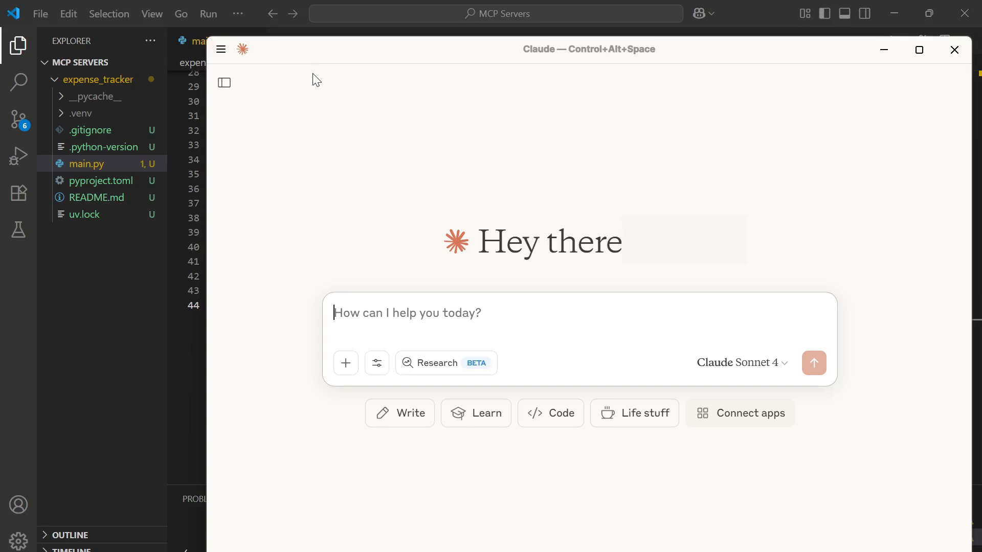
pyautogui.moveTo(919, 49)
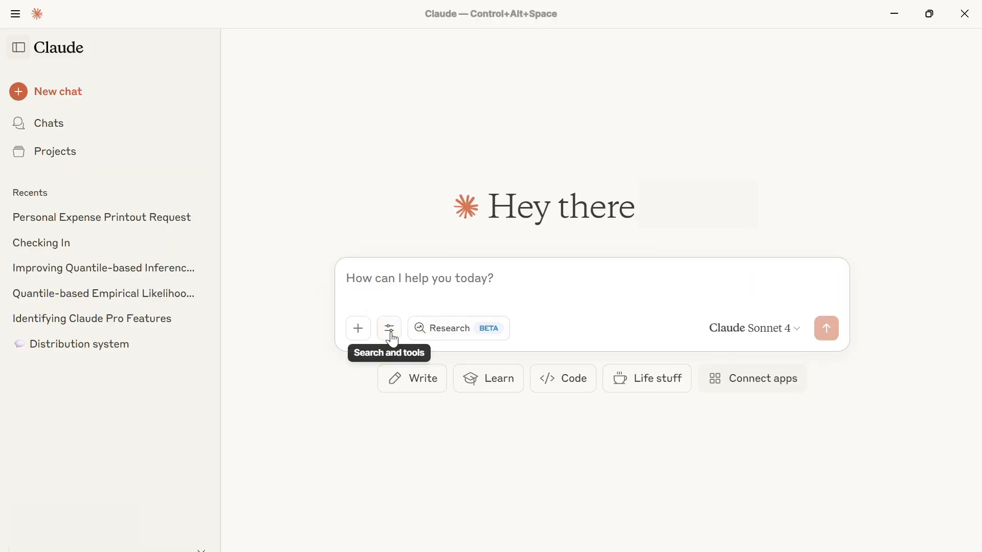
pyautogui.click(389, 328)
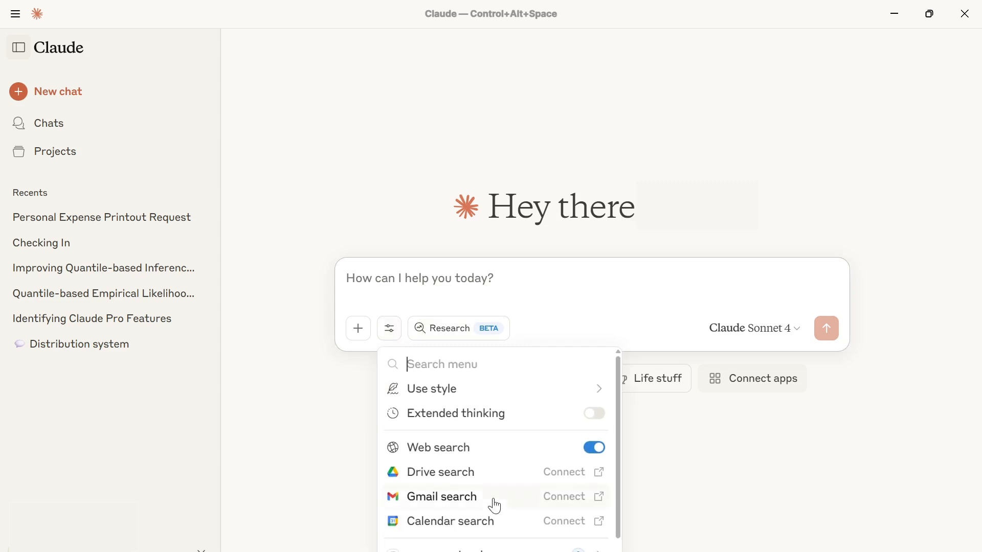
pyautogui.scroll(-3)
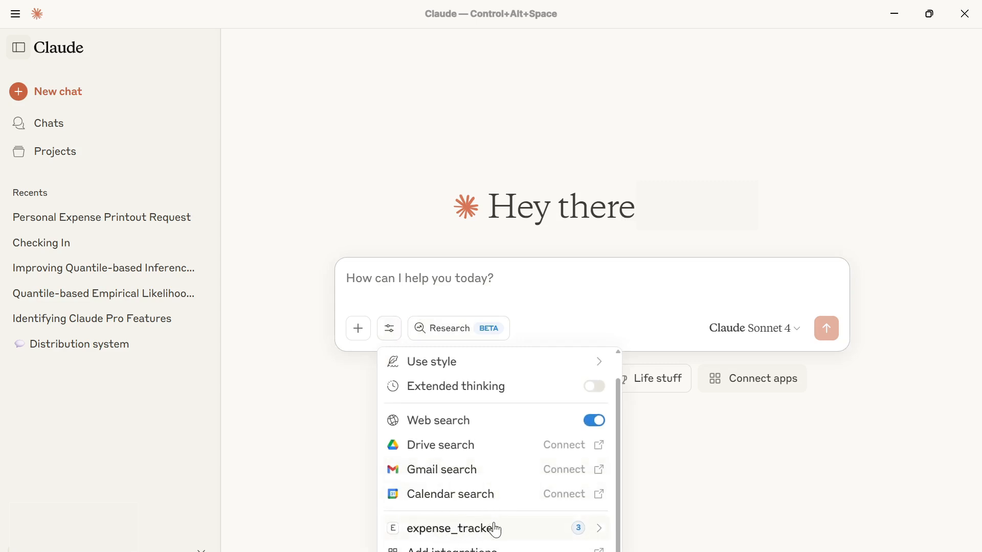
pyautogui.click(450, 527)
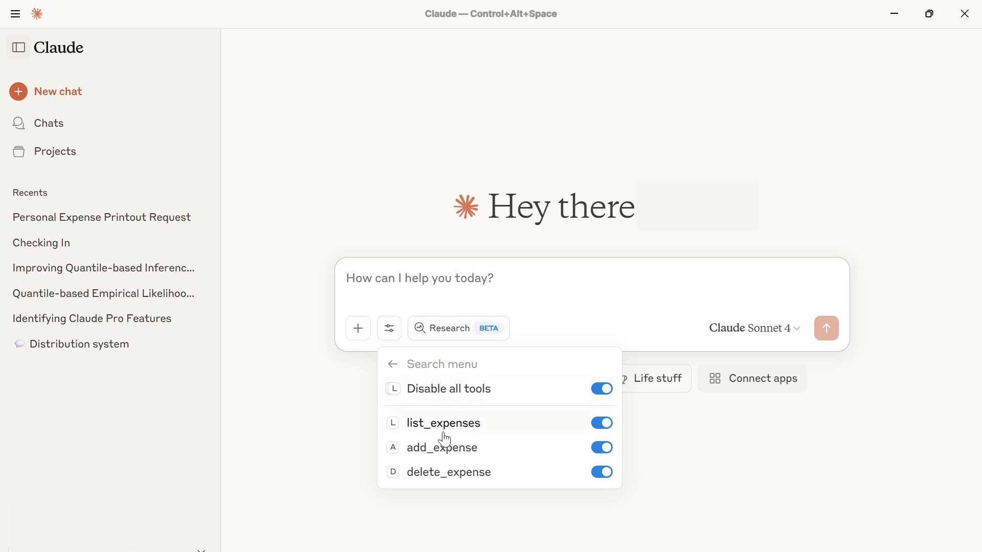
pyautogui.moveTo(472, 404)
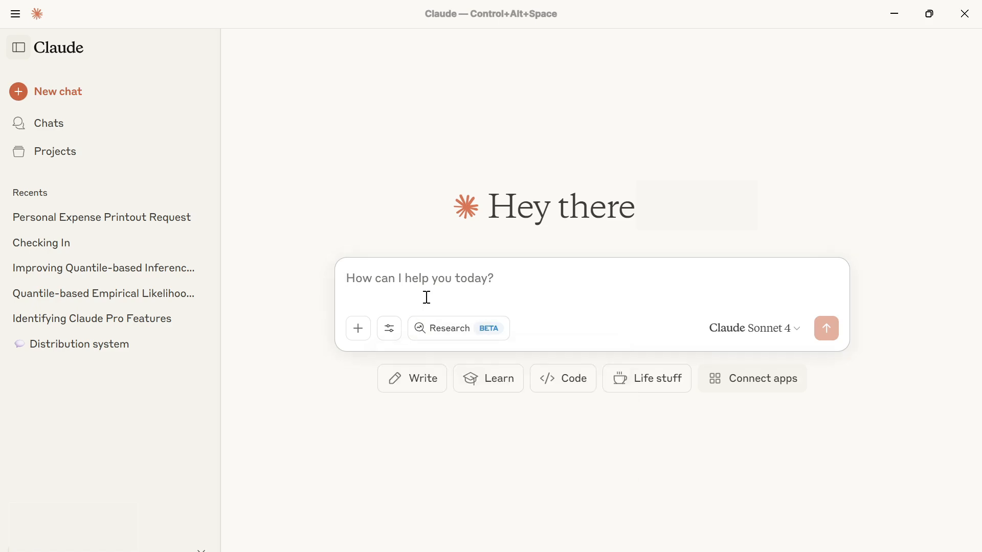
# Ask Claude to add 500 movie tickets as entertainment and allow add_expense once
pyautogui.click(419, 278)
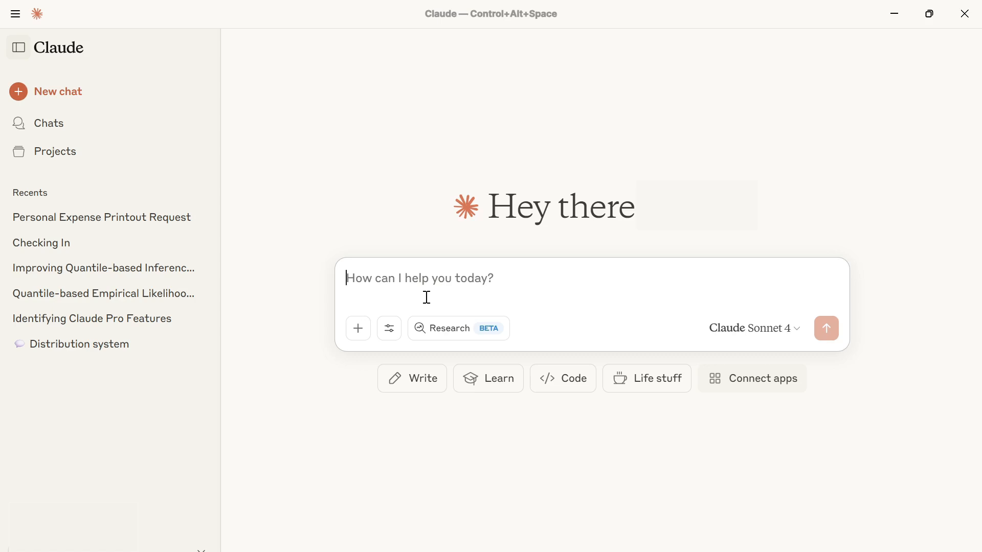
pyautogui.moveTo(536, 274)
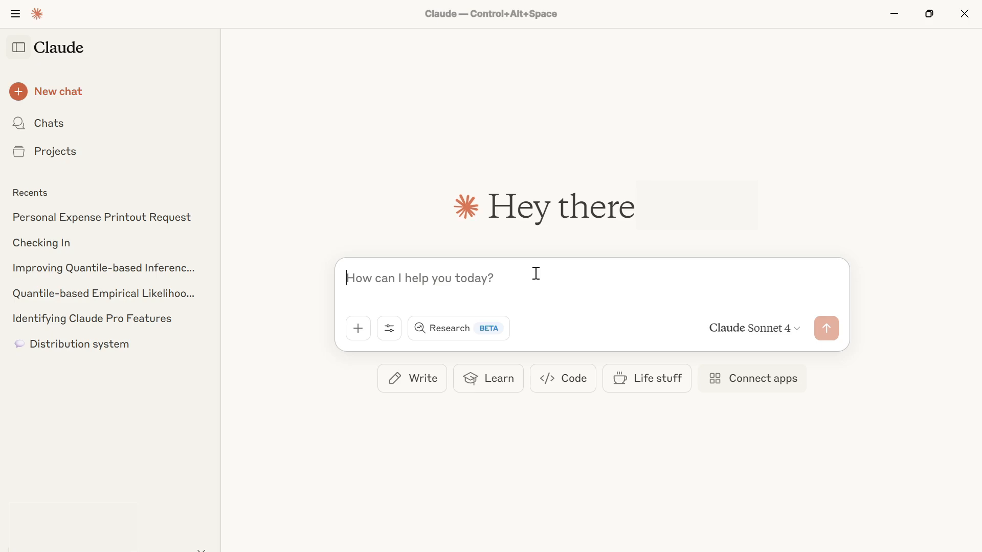
pyautogui.write('I bought')
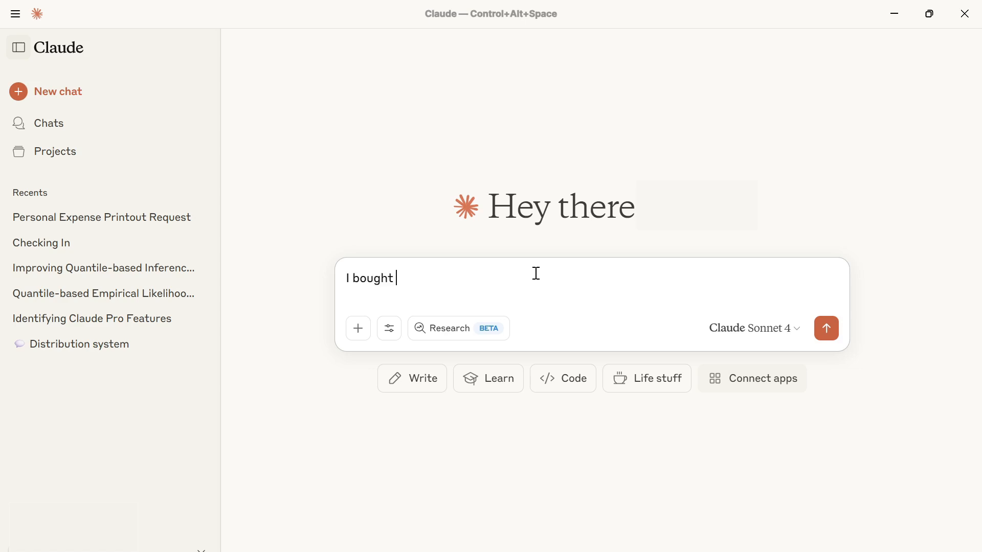
pyautogui.write('m')
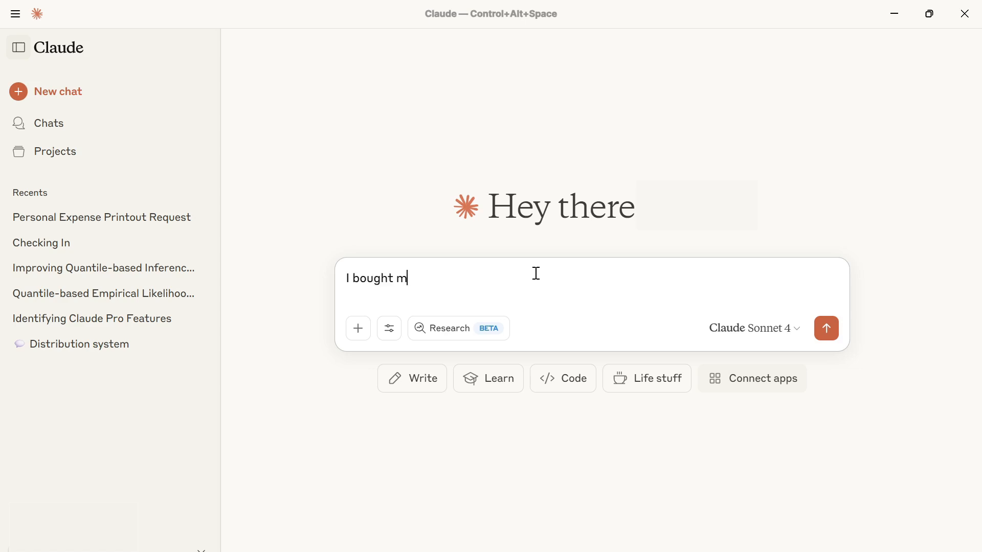
pyautogui.write('ovie tickets for 500, please')
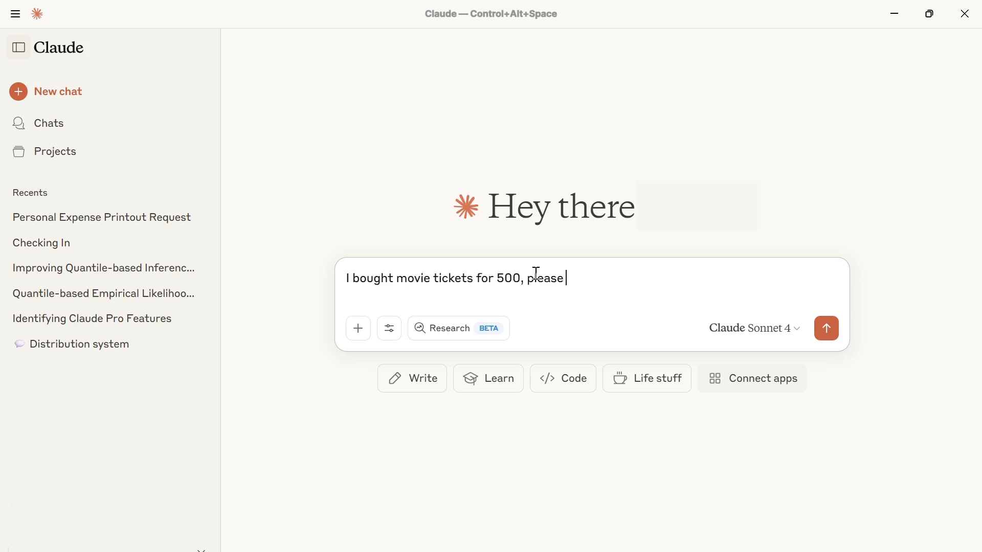
pyautogui.write('add it')
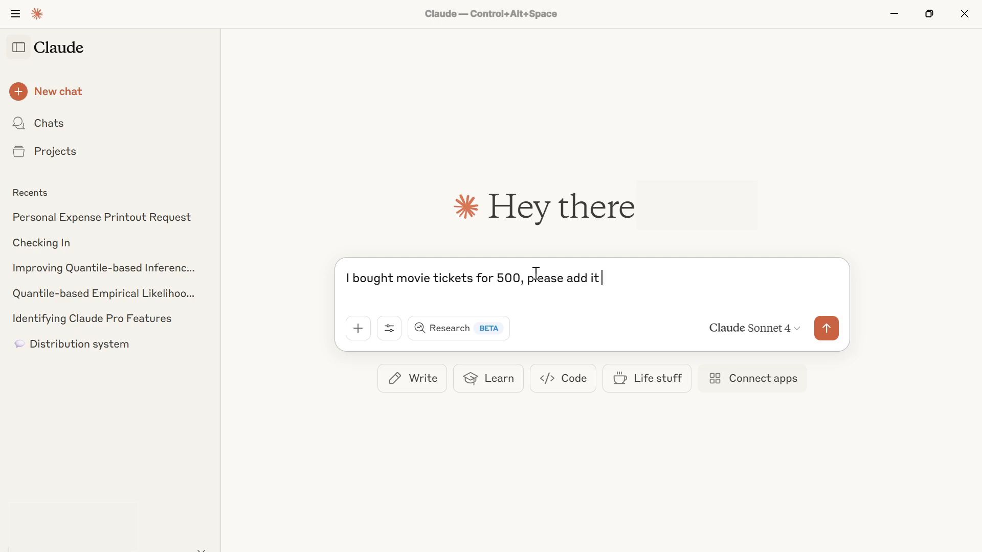
pyautogui.write('as enterntainment')
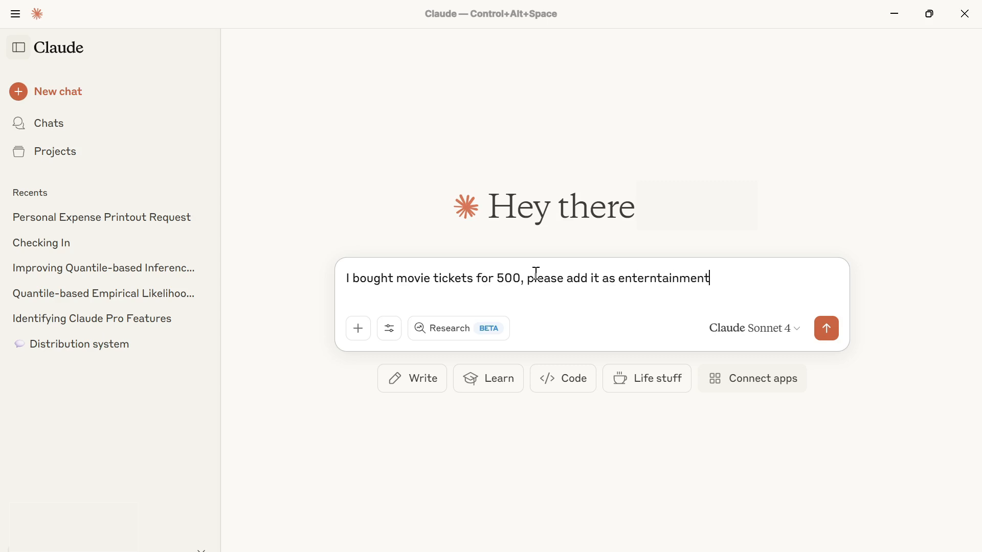
pyautogui.click(825, 328)
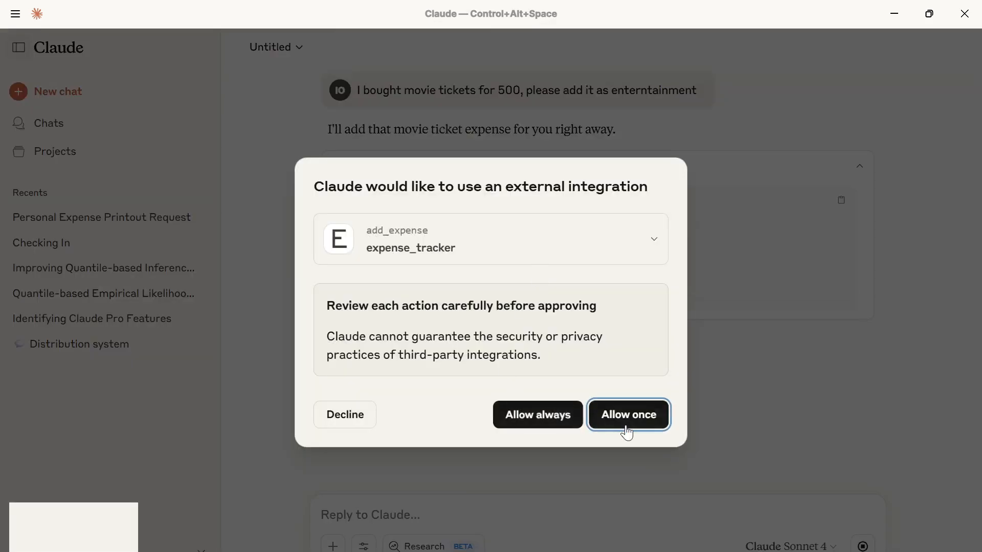
pyautogui.click(628, 414)
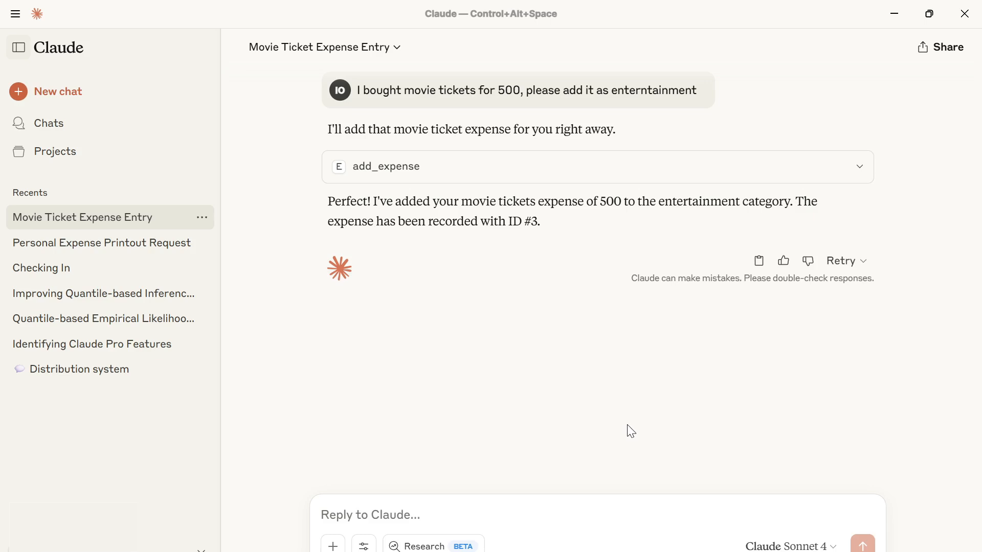
# Send 'Record a new expense: 2500 for internet in Utilities' and view the ID #4 result
pyautogui.write('Record a new expense: 2500 for internet in Utilities')
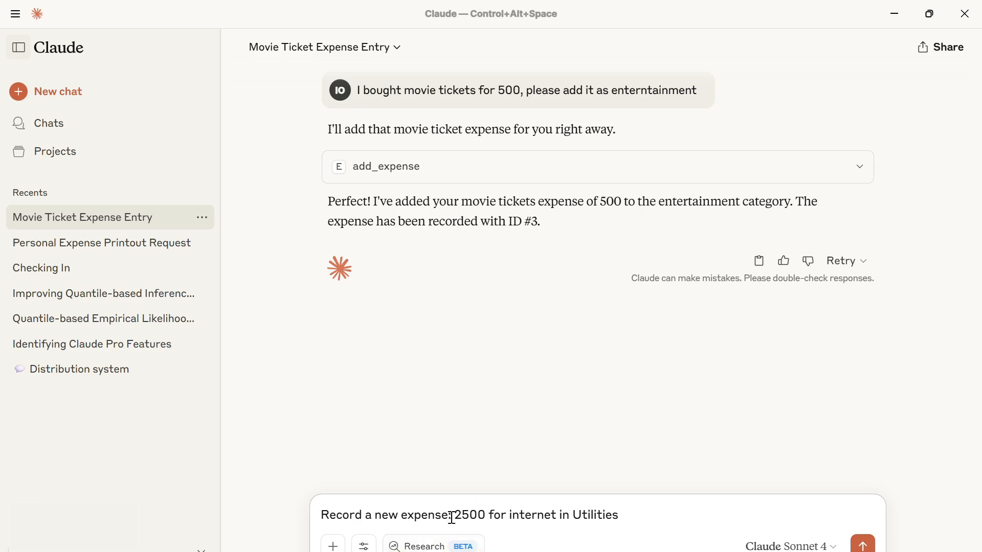
pyautogui.click(862, 544)
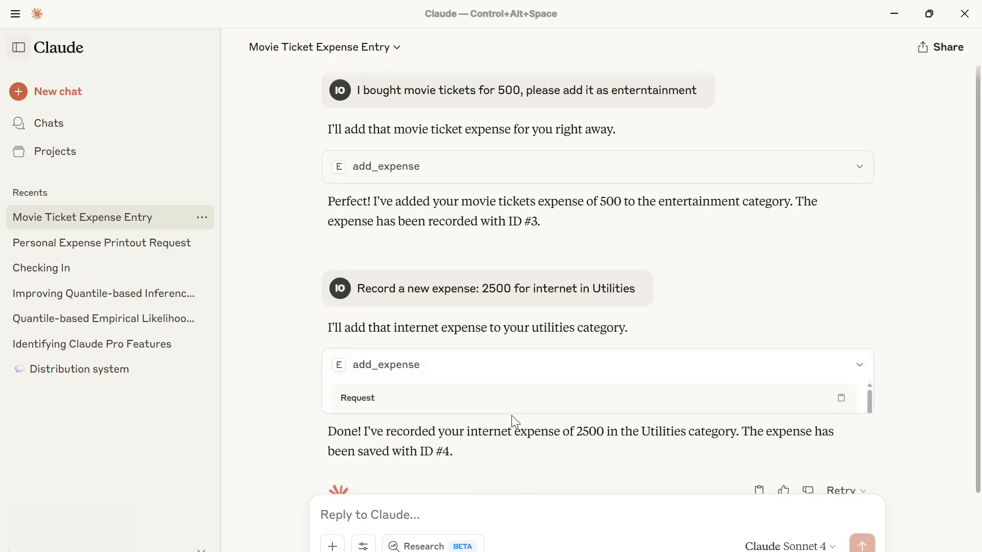
pyautogui.scroll(-3)
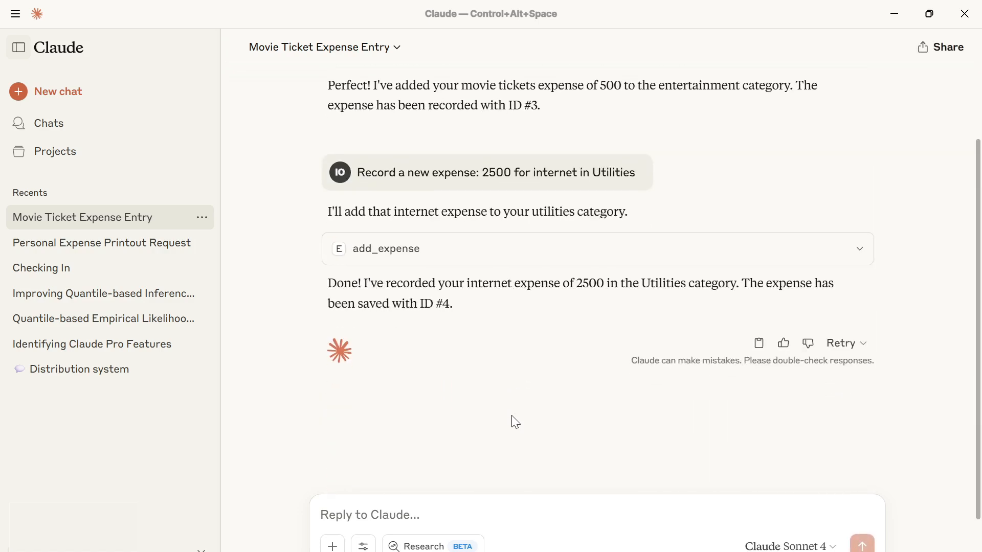
pyautogui.moveTo(434, 479)
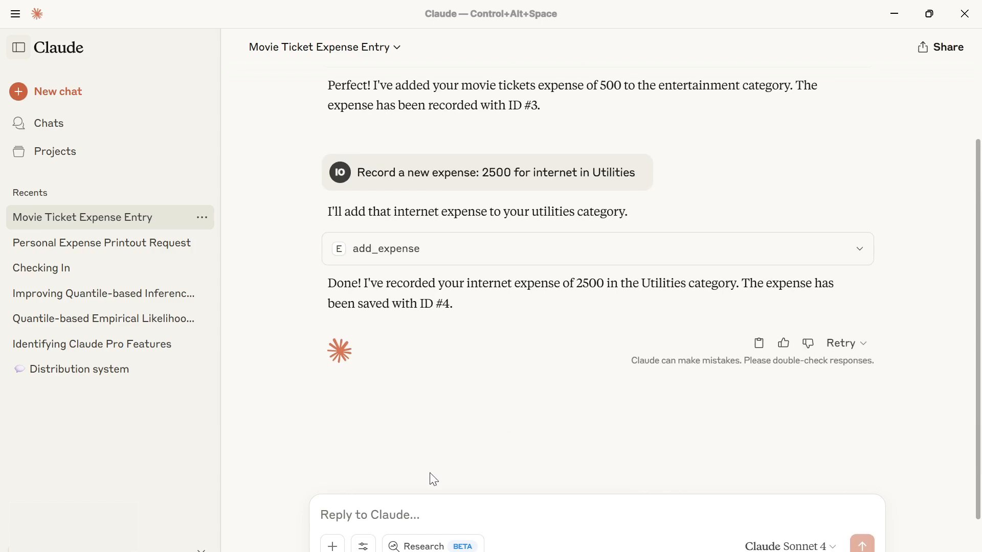
pyautogui.moveTo(408, 510)
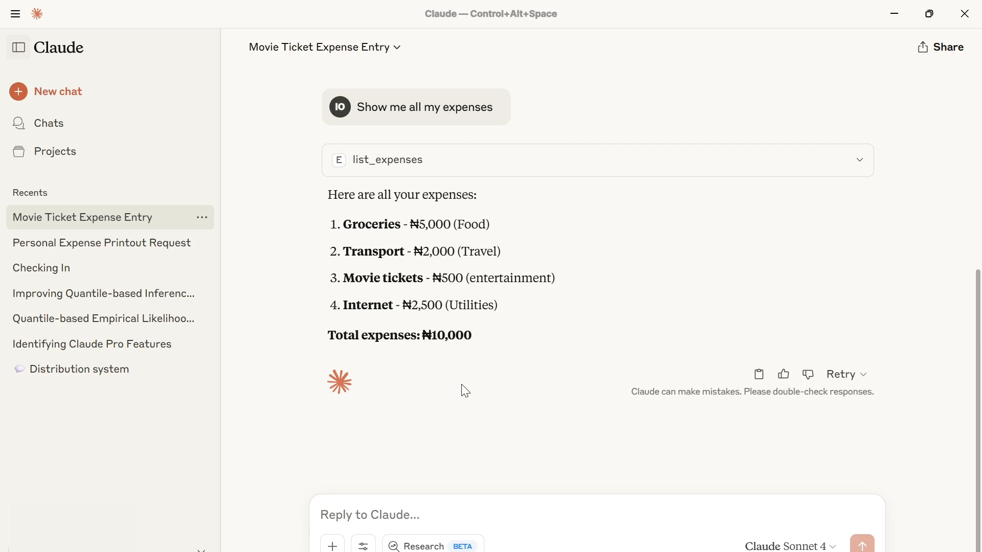
pyautogui.moveTo(693, 263)
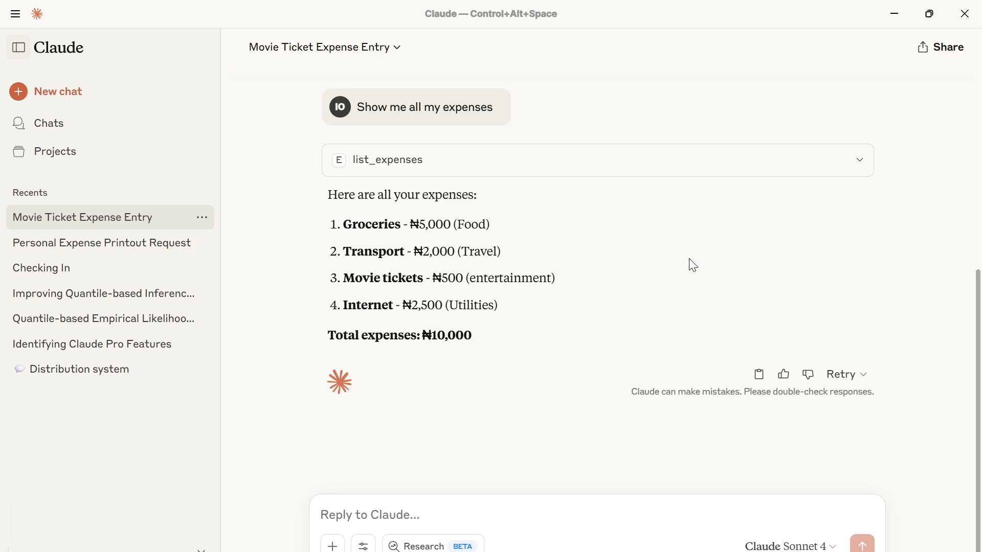
pyautogui.moveTo(675, 448)
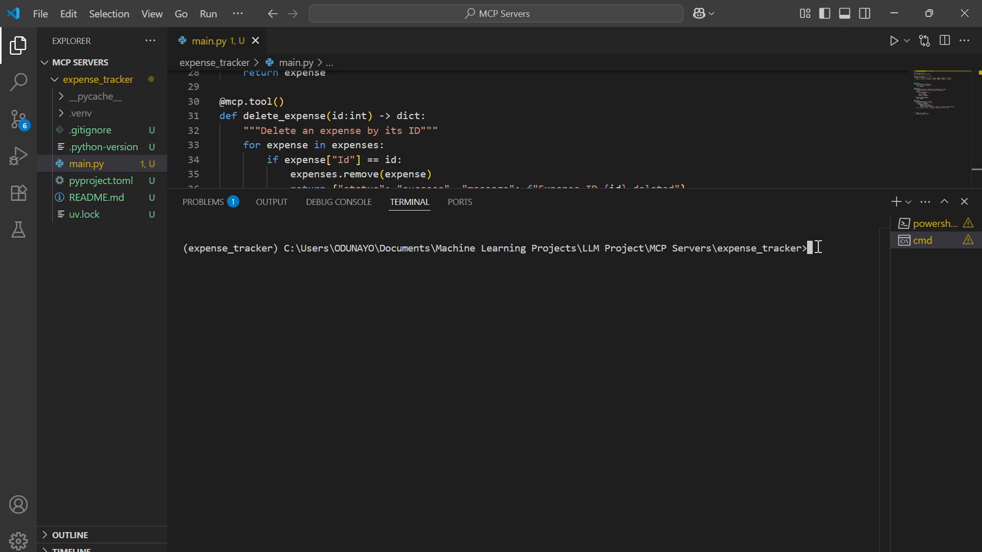
# Run 'uv run mcp dev main.py' in the terminal to start MCP Inspector
pyautogui.write('uv r')
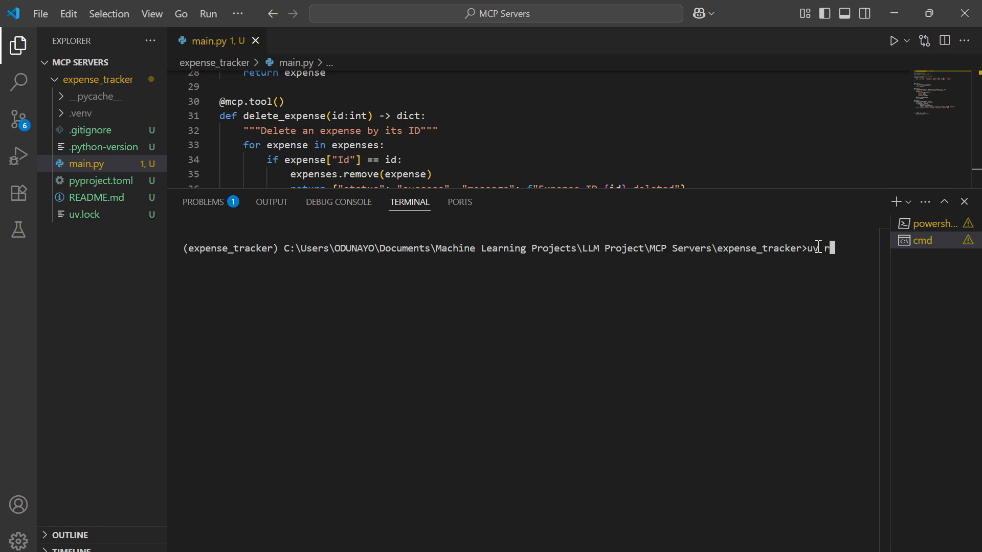
pyautogui.write('un')
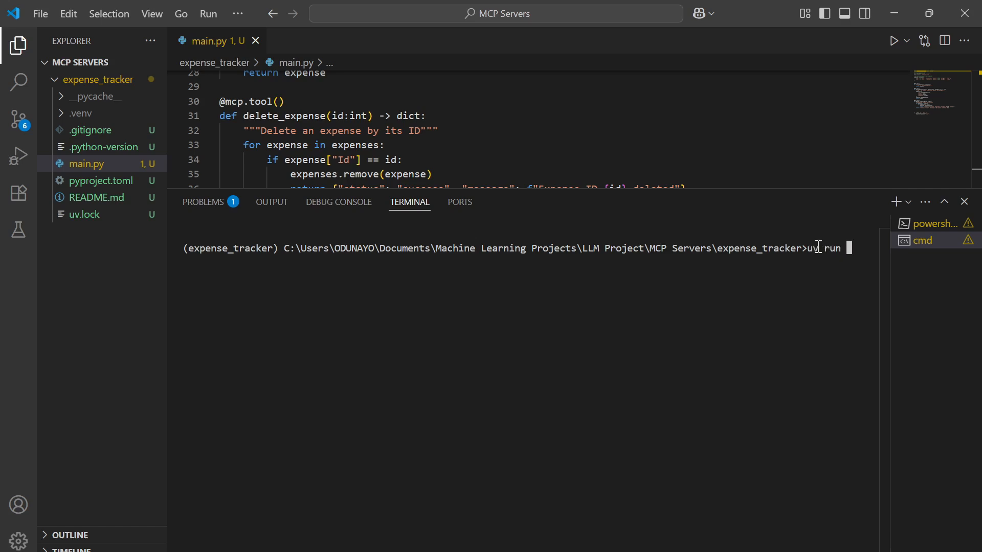
pyautogui.write('mcp')
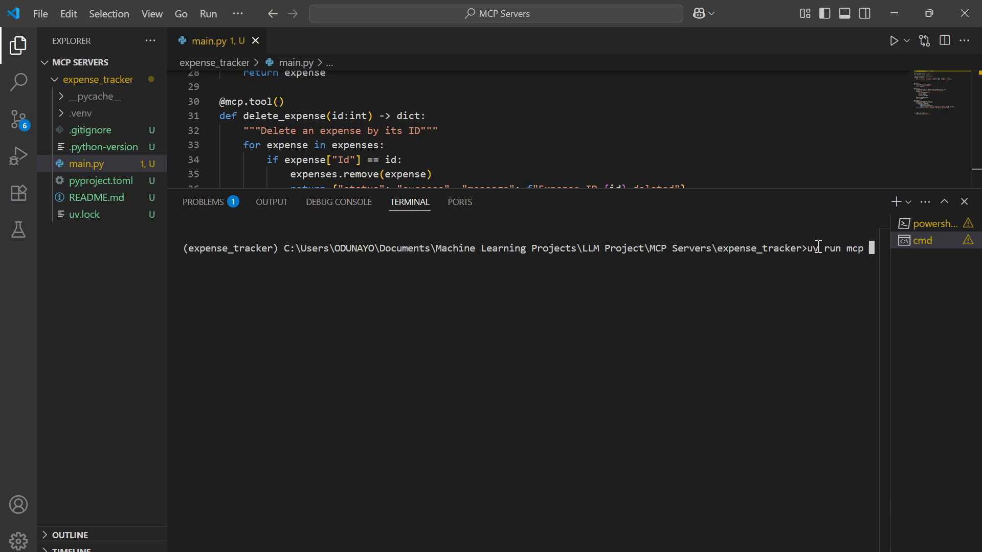
pyautogui.write('dev main.py')
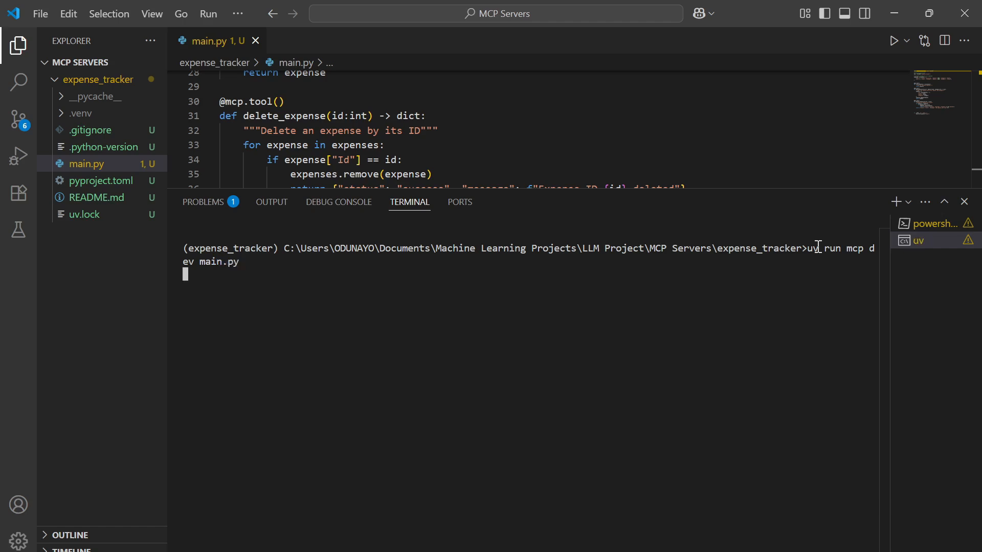
pyautogui.press('Return')
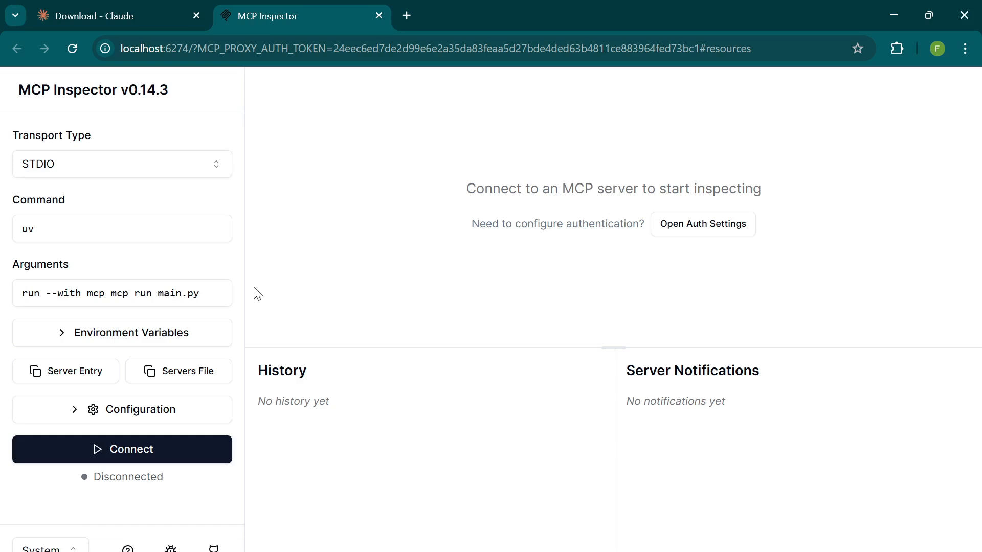
pyautogui.moveTo(132, 361)
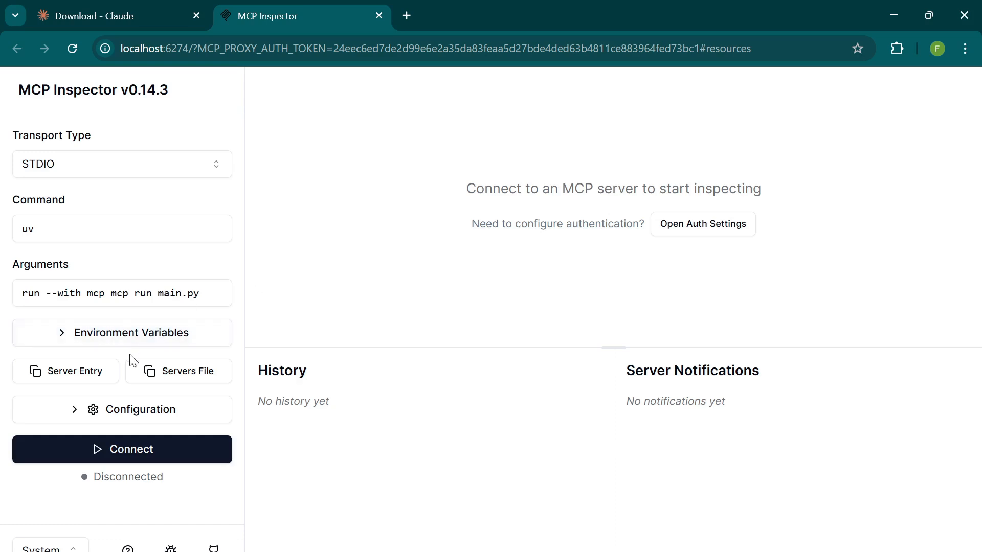
pyautogui.moveTo(123, 458)
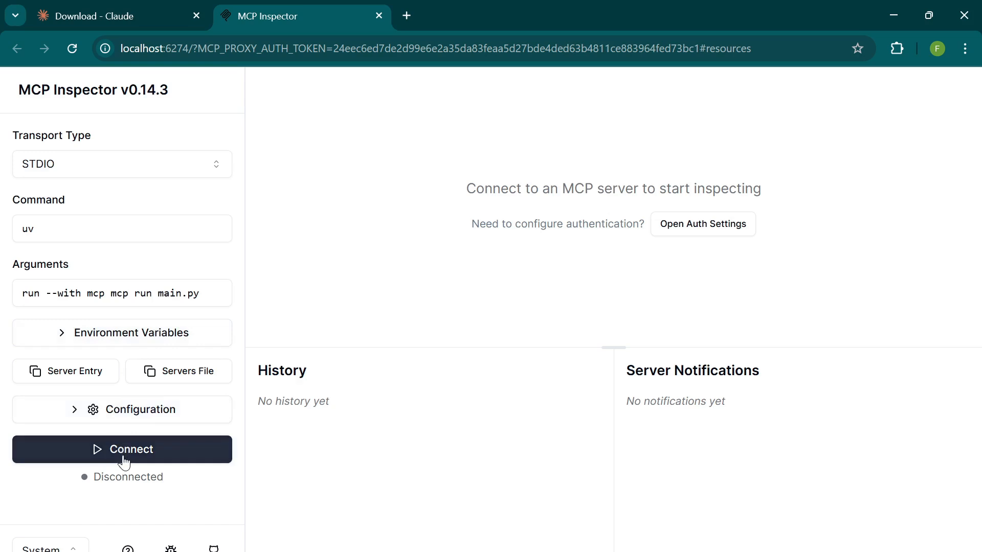
# Connect the inspector to main.py over STDIO using the uv command
pyautogui.click(122, 449)
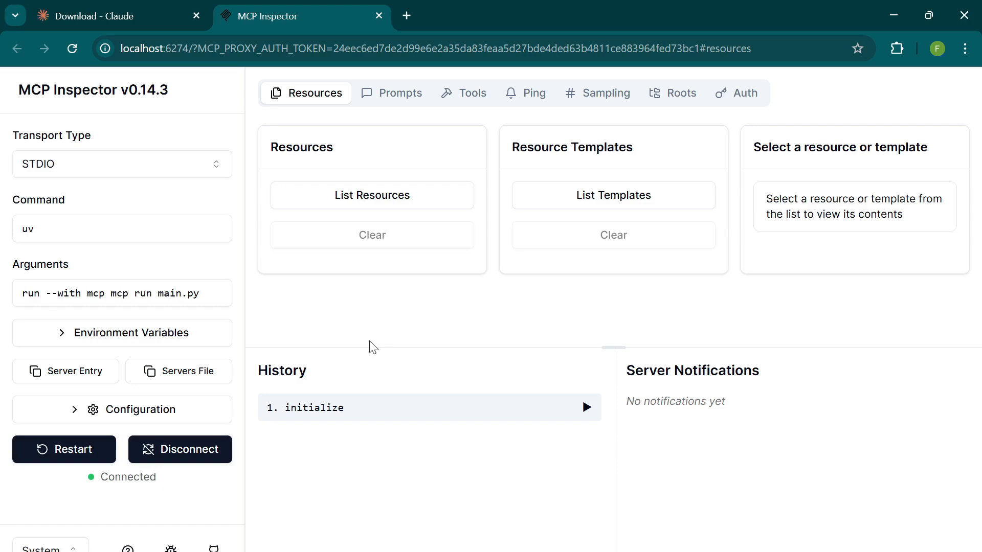
pyautogui.moveTo(462, 93)
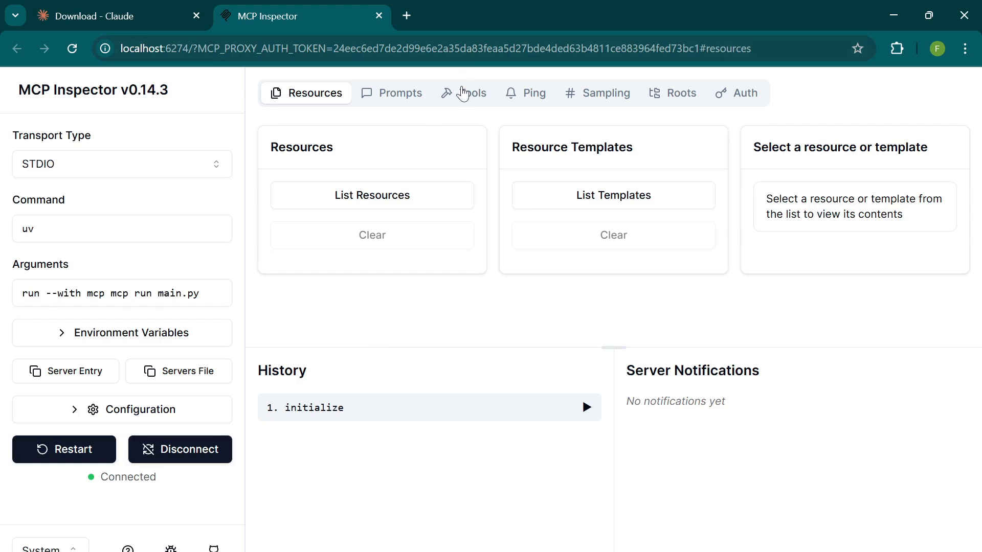
# List the server's three tools and inspect list_expenses and another tool's details
pyautogui.click(464, 93)
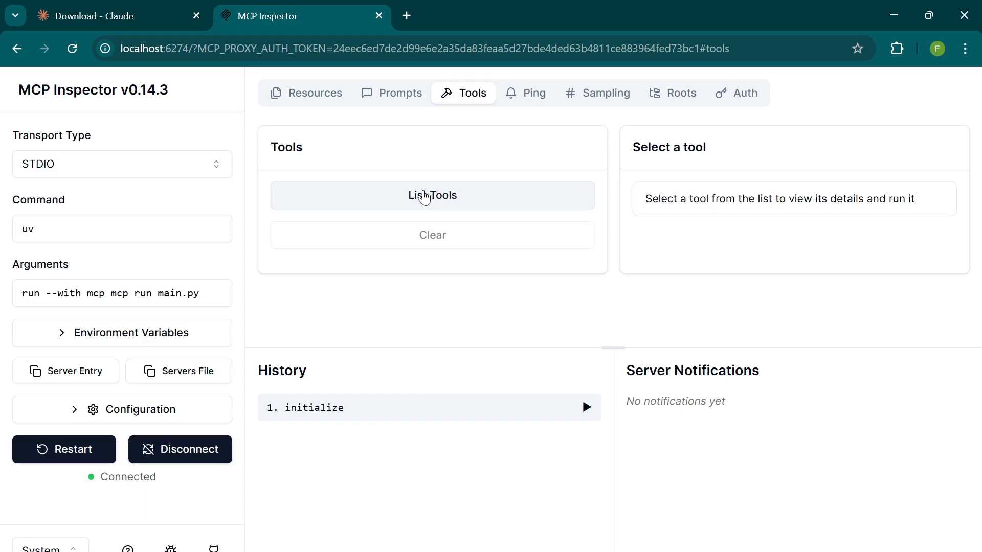
pyautogui.click(431, 195)
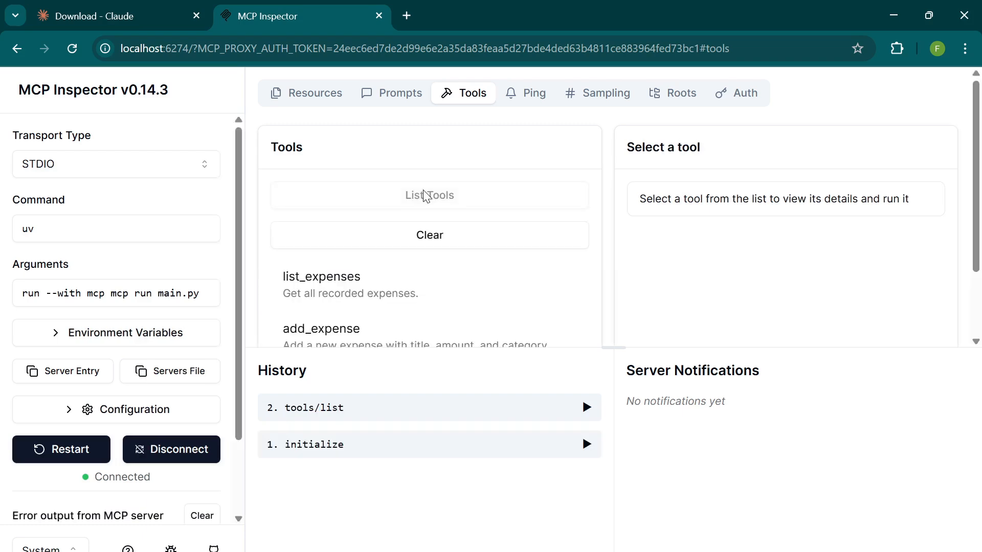
pyautogui.moveTo(411, 347)
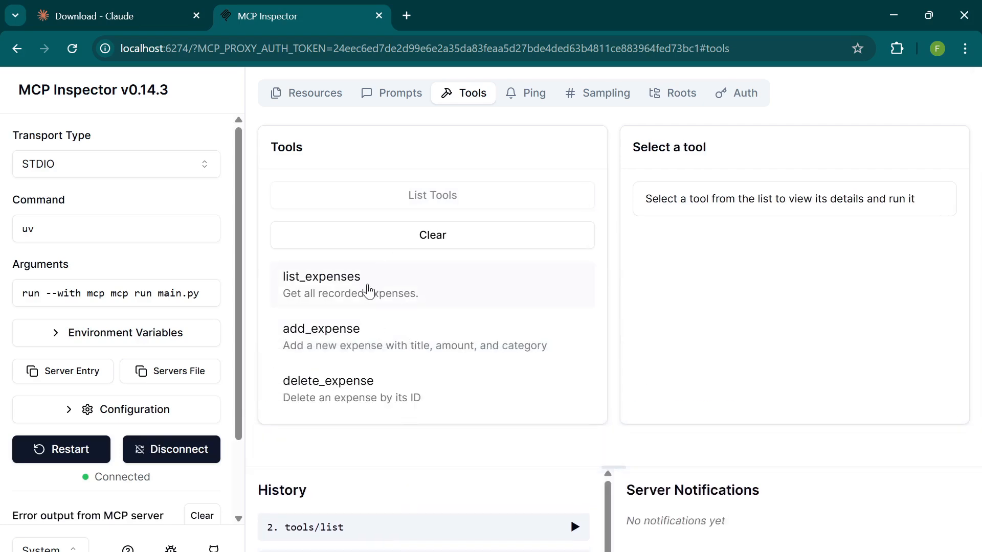
pyautogui.click(321, 278)
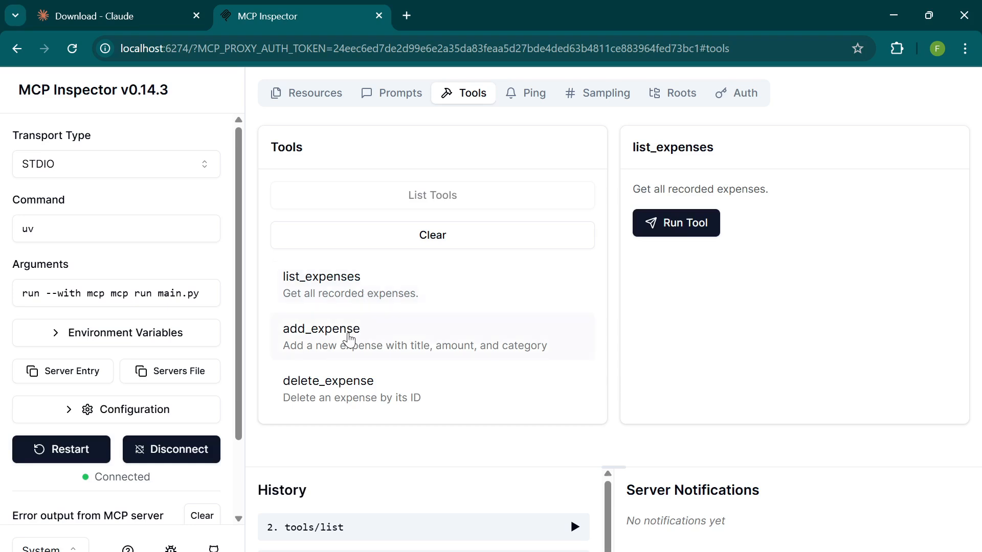
pyautogui.click(328, 380)
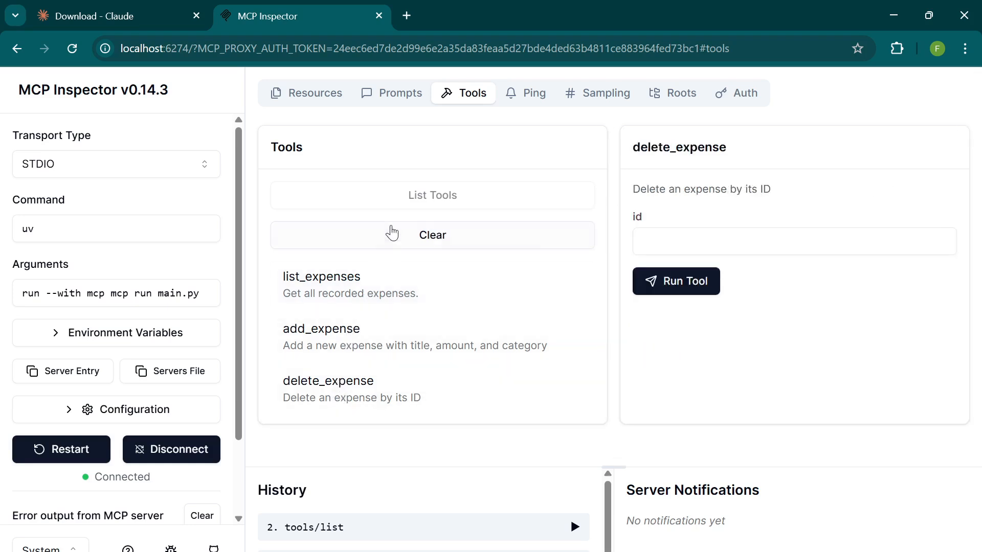
pyautogui.click(321, 277)
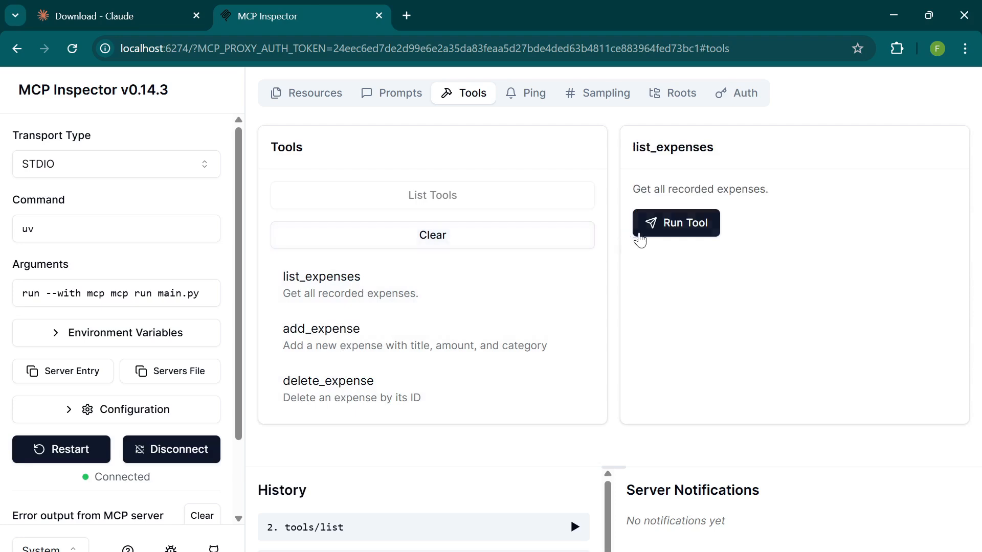
# Run list_expenses to show the recorded expenses, then select add_expense
pyautogui.click(675, 221)
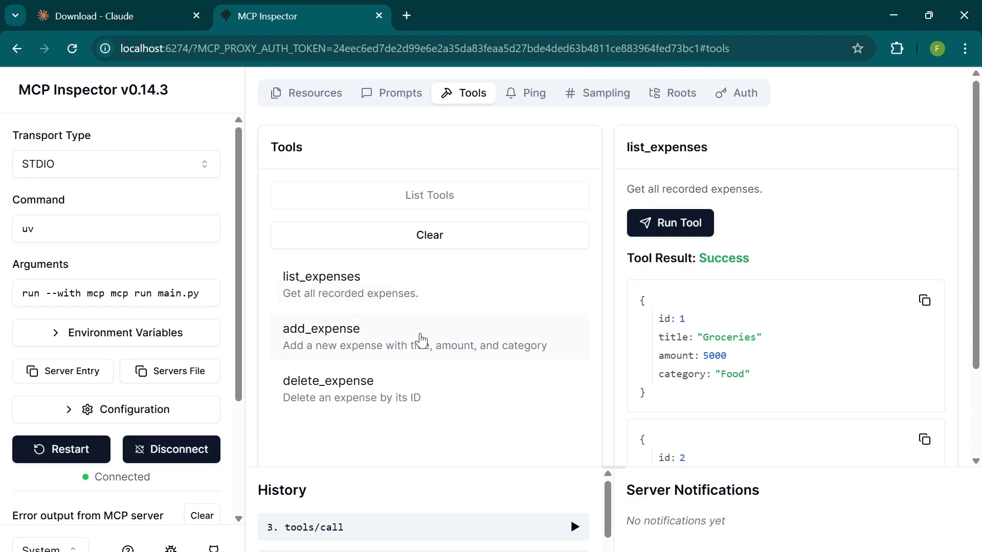
pyautogui.click(321, 329)
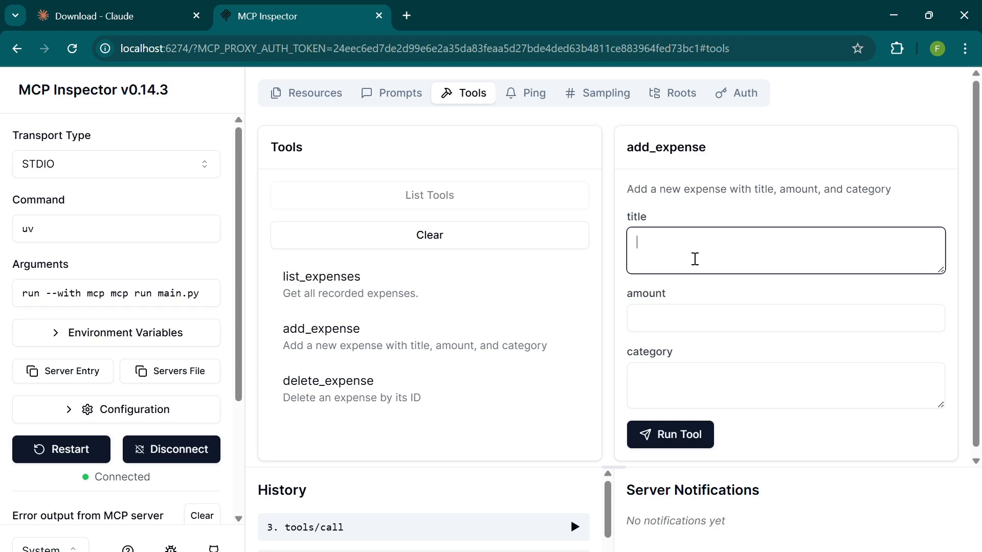
# Run add_expense with title 'Movie ticket', amount 300, category Entertainment
pyautogui.write('Movie')
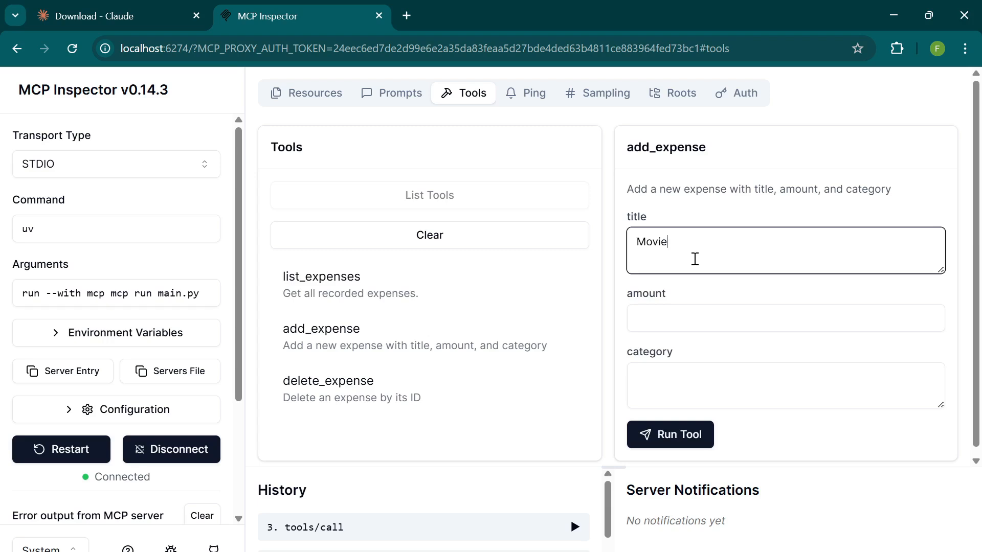
pyautogui.write('ticket')
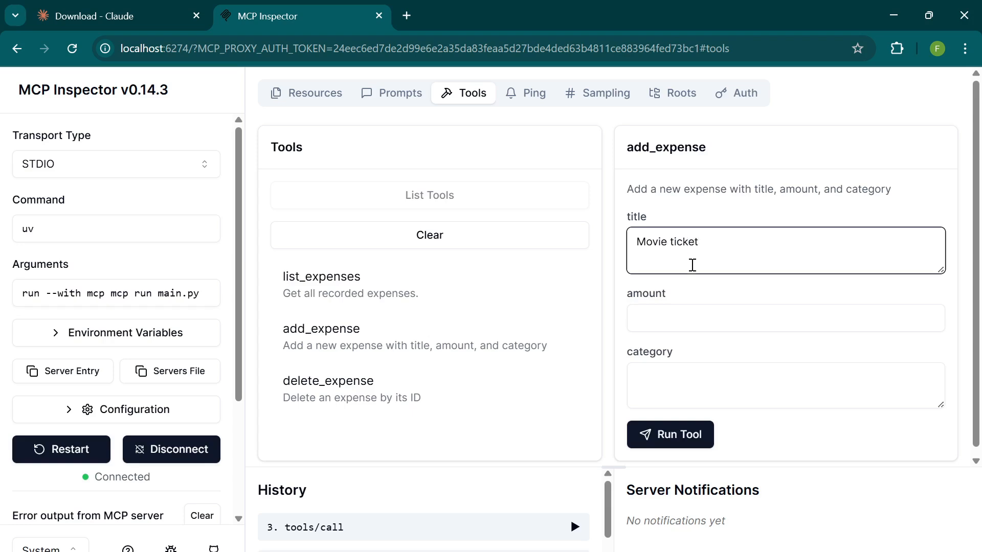
pyautogui.click(669, 434)
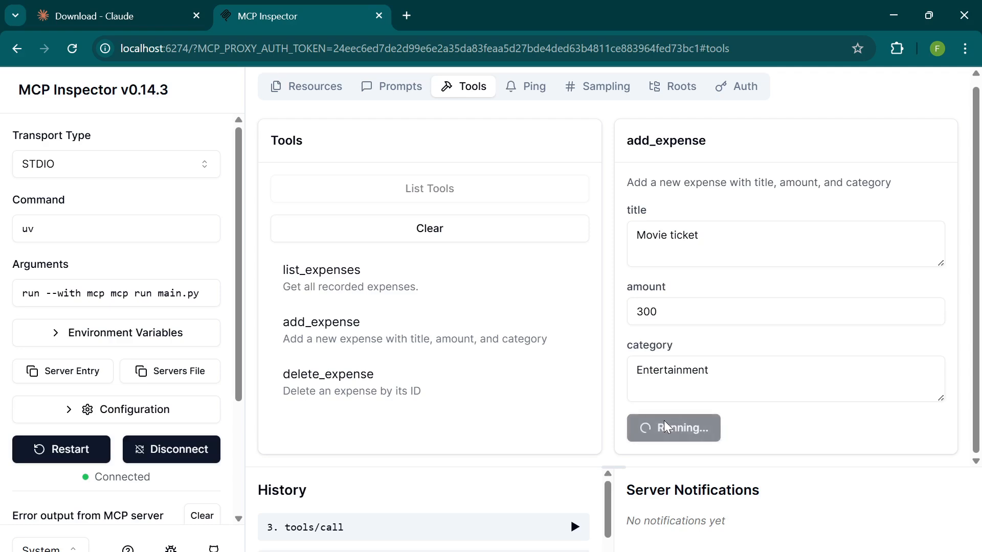
pyautogui.click(673, 427)
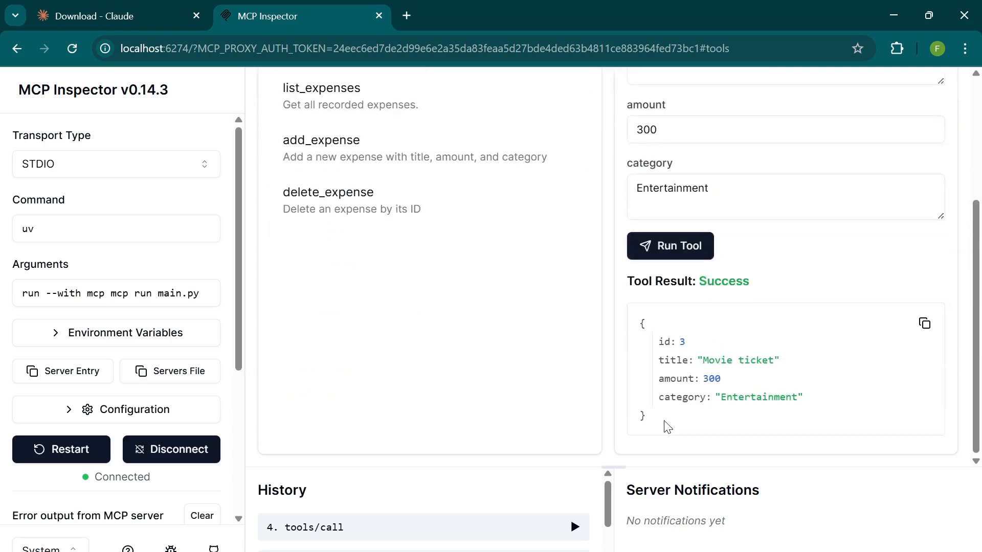
pyautogui.scroll(3)
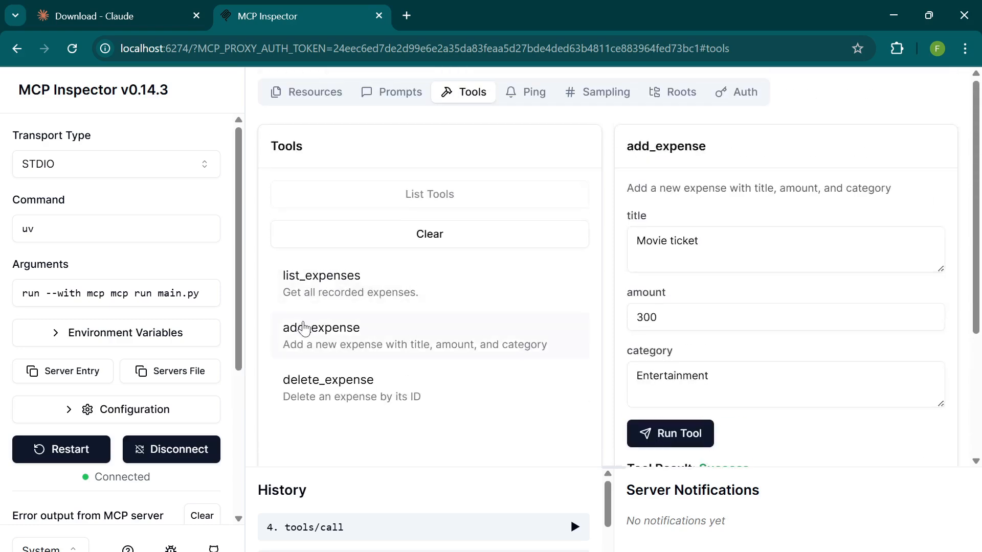
# Rerun list_expenses to confirm Movie ticket appears as expense 3
pyautogui.click(321, 276)
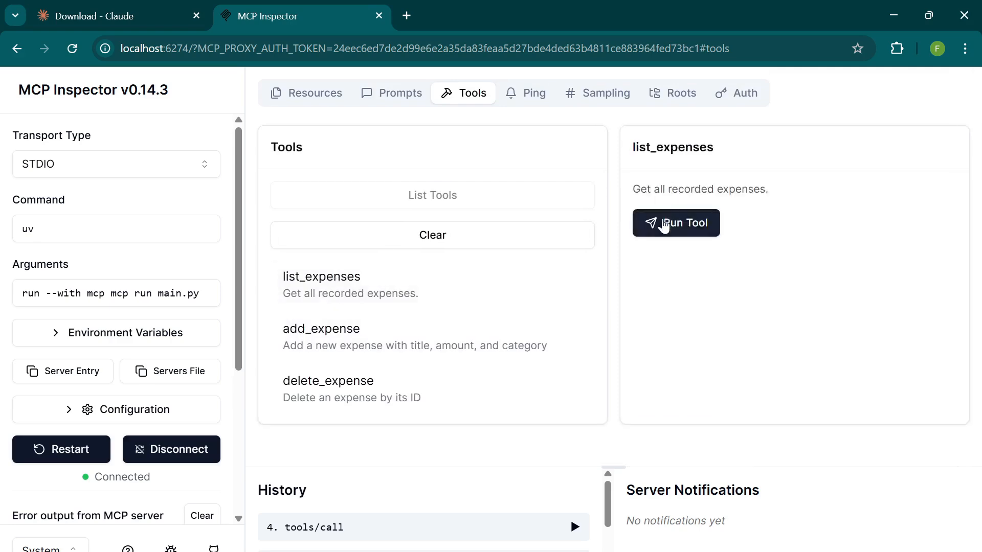
pyautogui.click(675, 223)
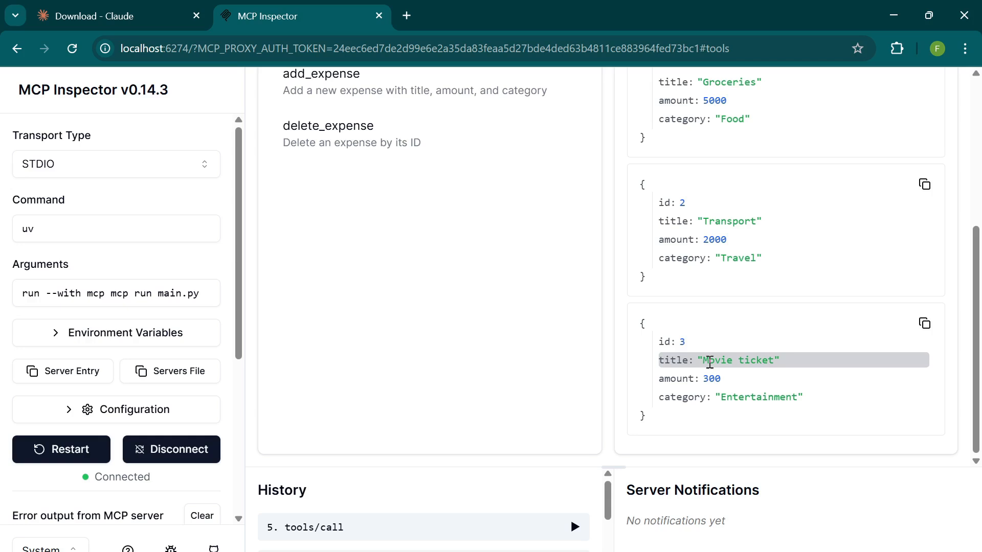
pyautogui.scroll(3)
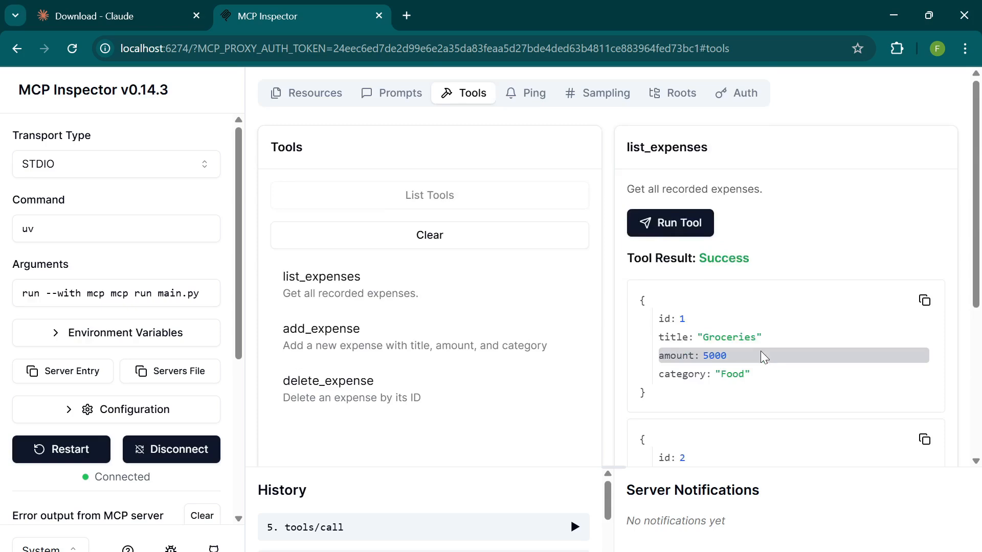
pyautogui.moveTo(842, 333)
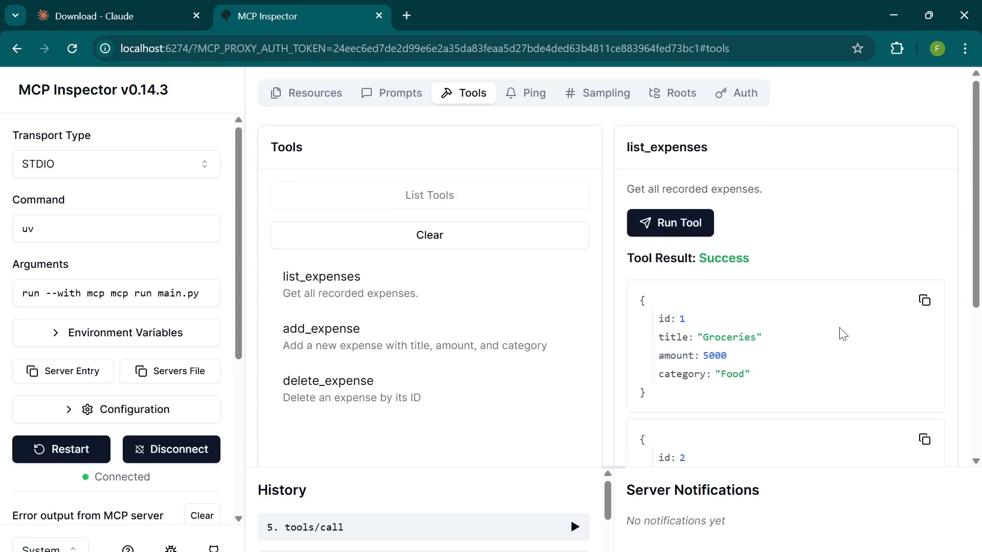